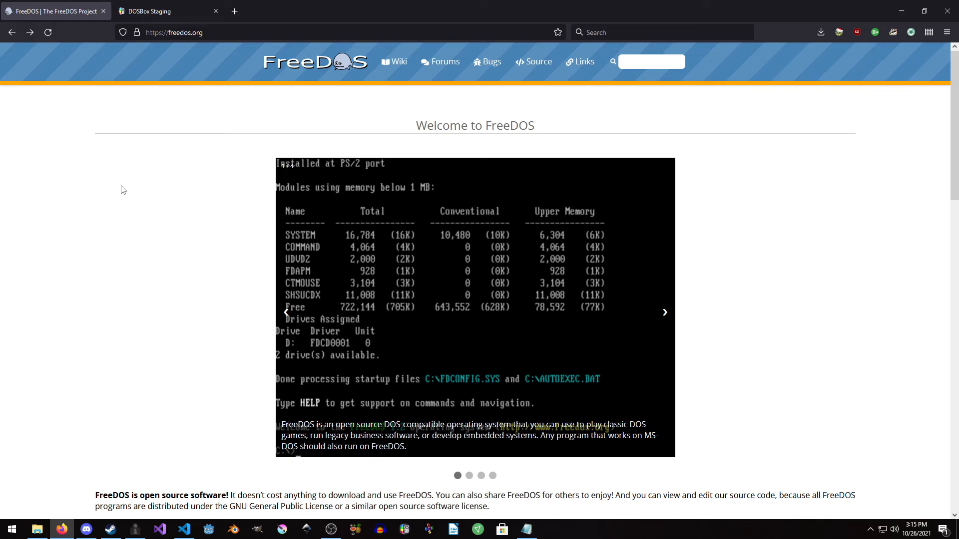
mouse_move(99, 226)
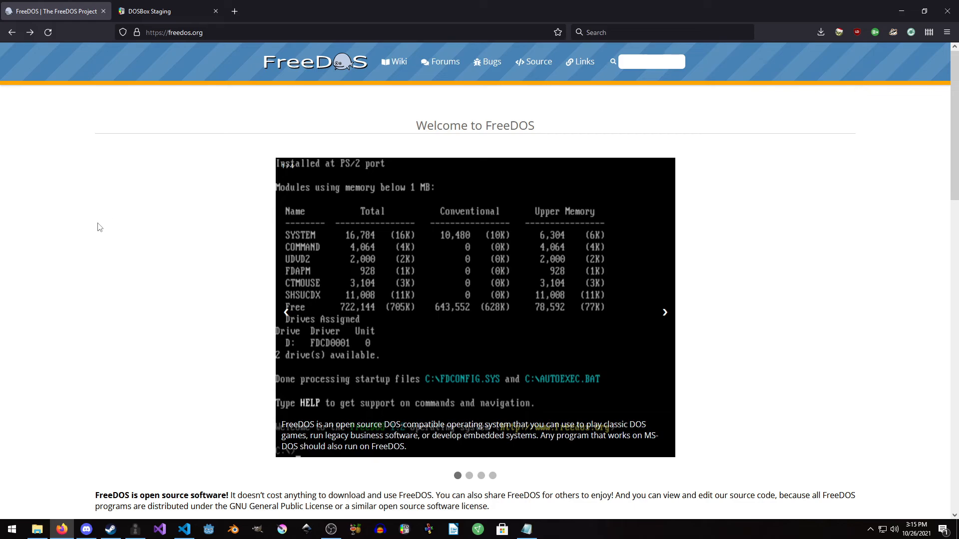
Scroll the FreeDOS download page to FreeDOS 1.2 and open its distribution file archive.
scroll(down, 3)
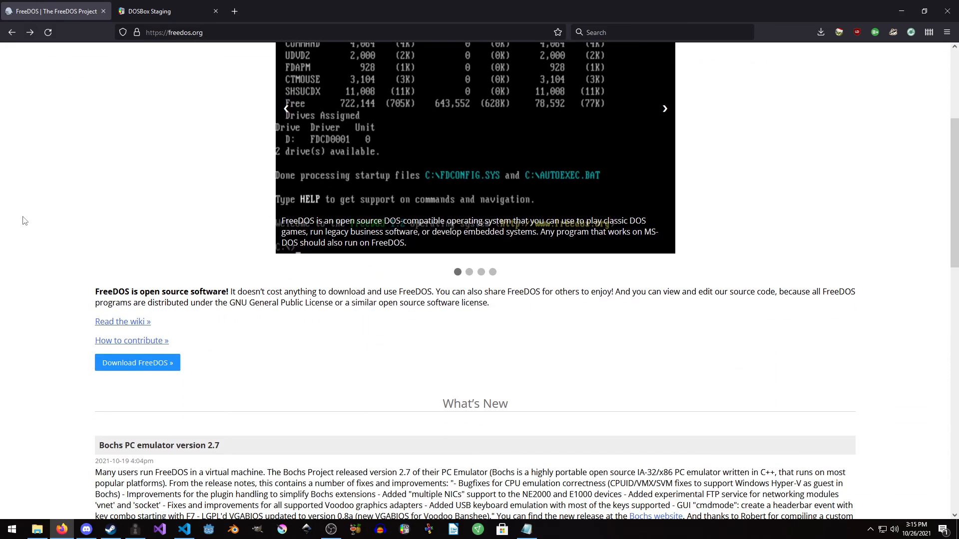
scroll(up, 3)
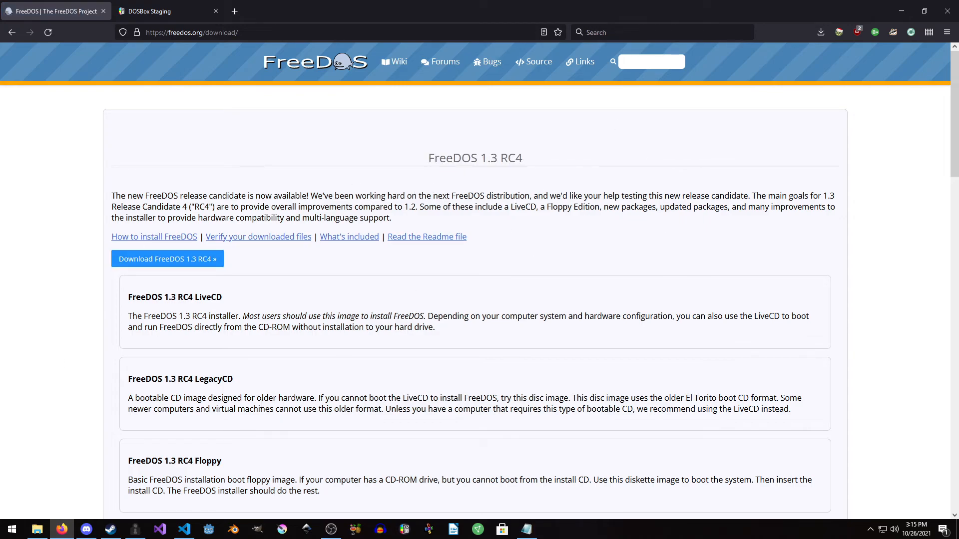
scroll(down, 3)
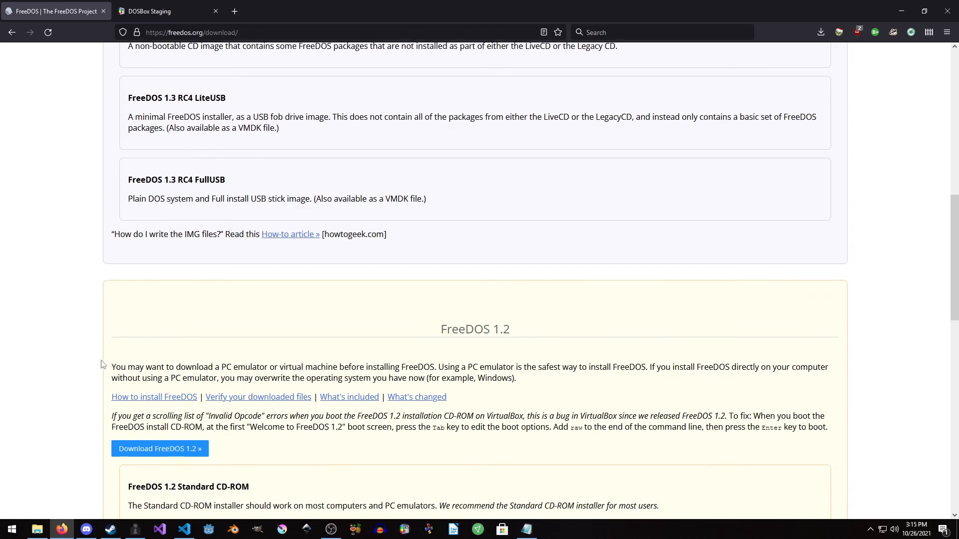
scroll(down, 3)
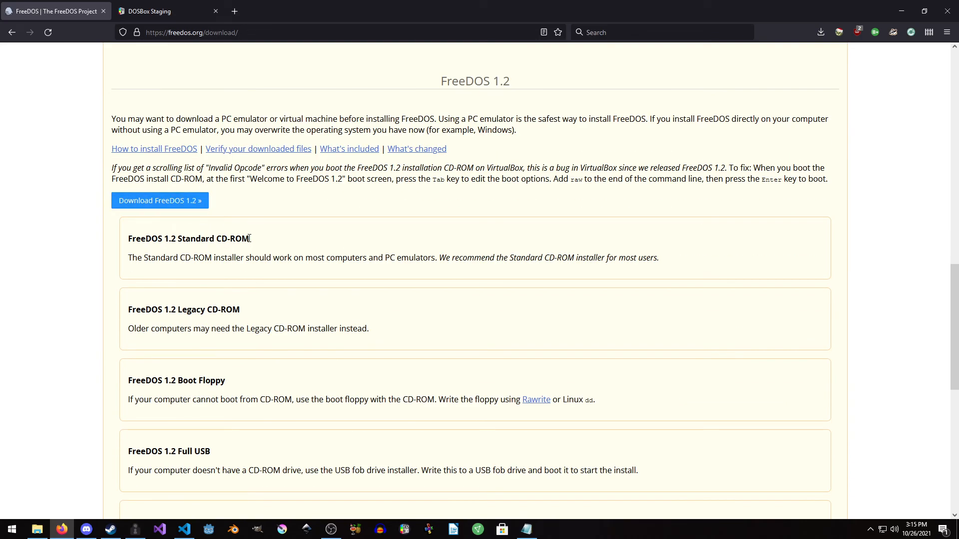
mouse_move(182, 200)
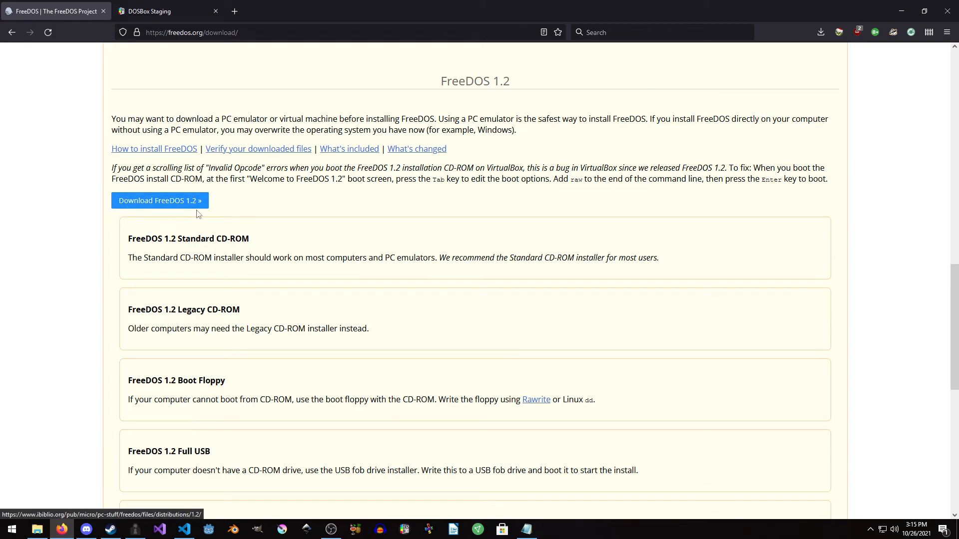
click(159, 200)
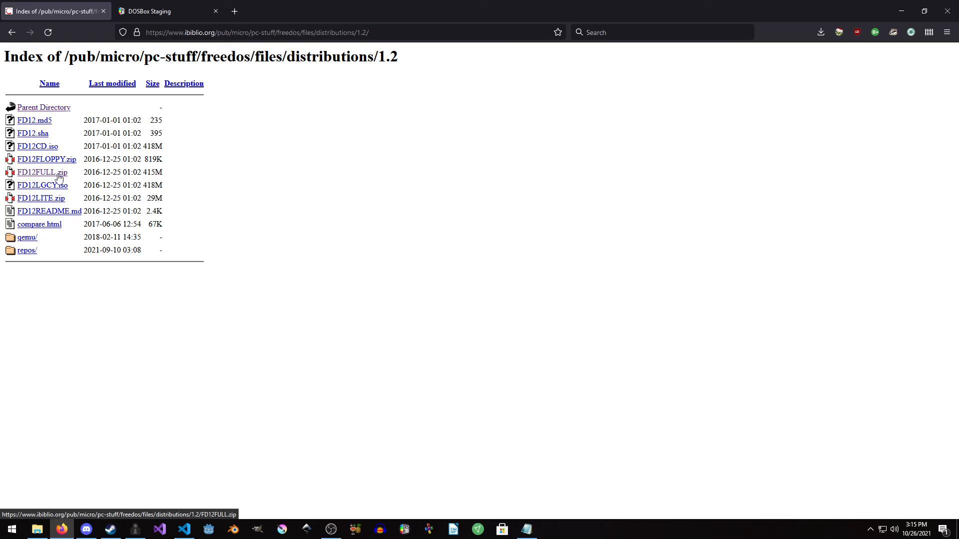
mouse_move(390, 279)
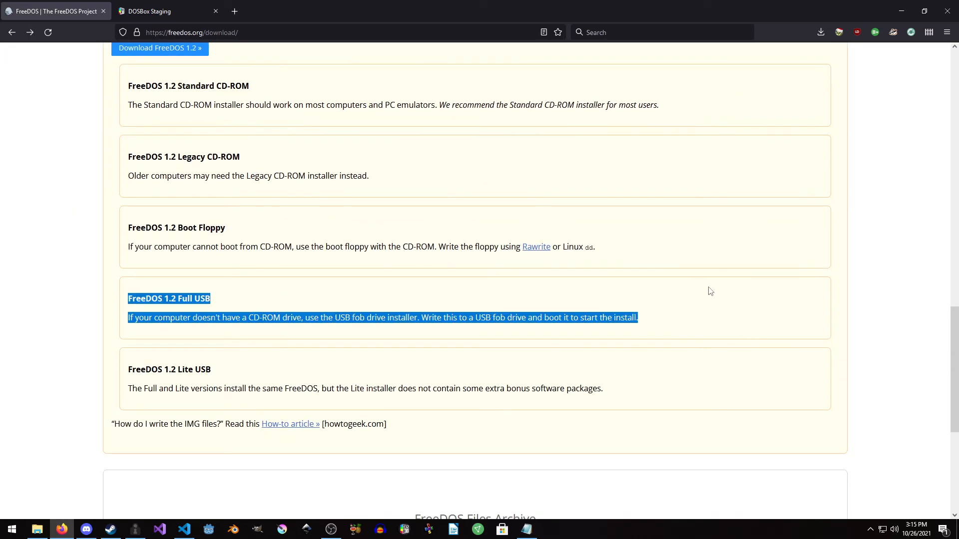
On the DOSBox Staging site, browse the Linux and macOS download pages, ending on Windows.
click(161, 11)
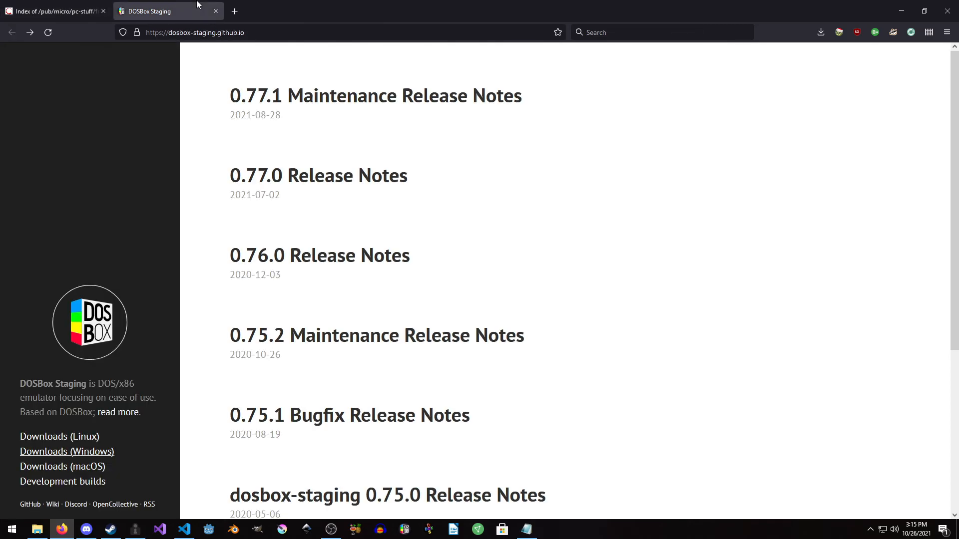
mouse_move(224, 61)
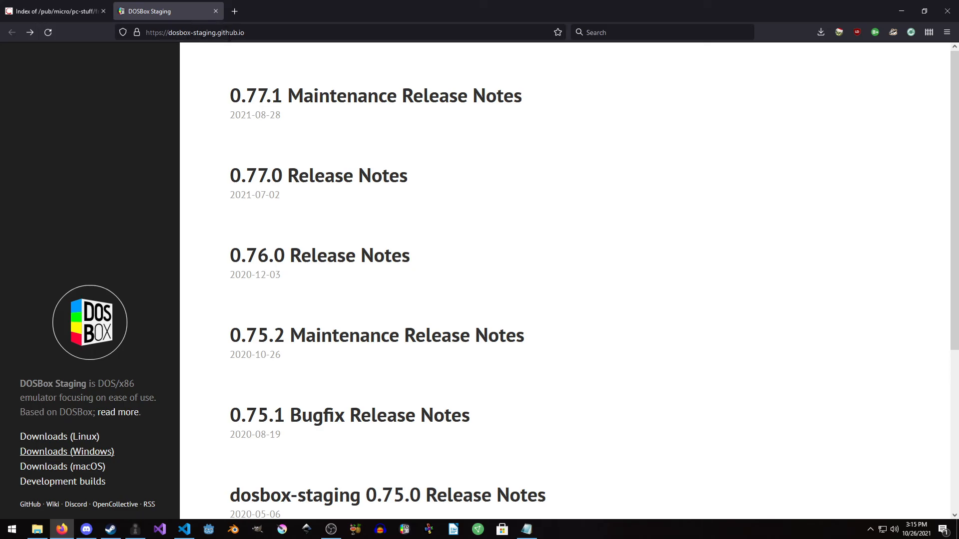
mouse_move(46, 425)
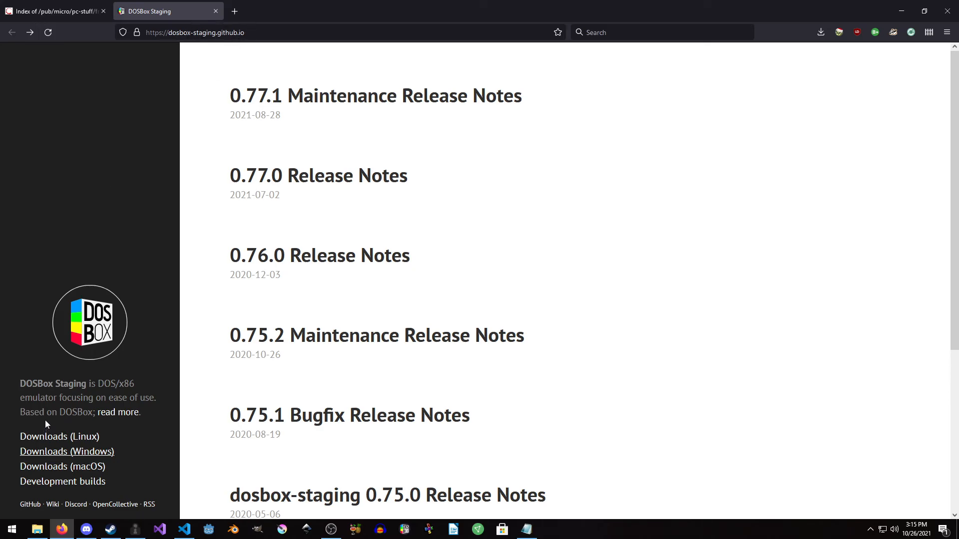
click(59, 437)
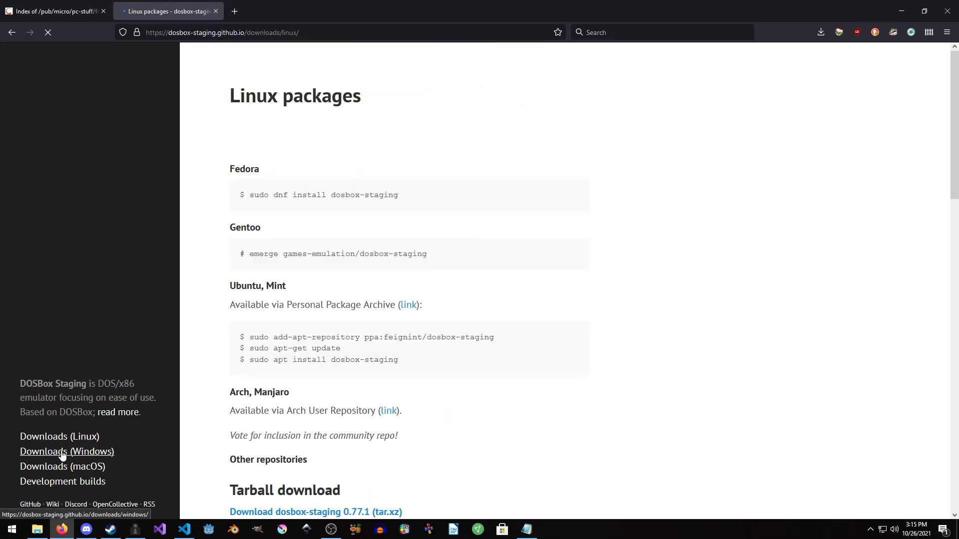
click(62, 466)
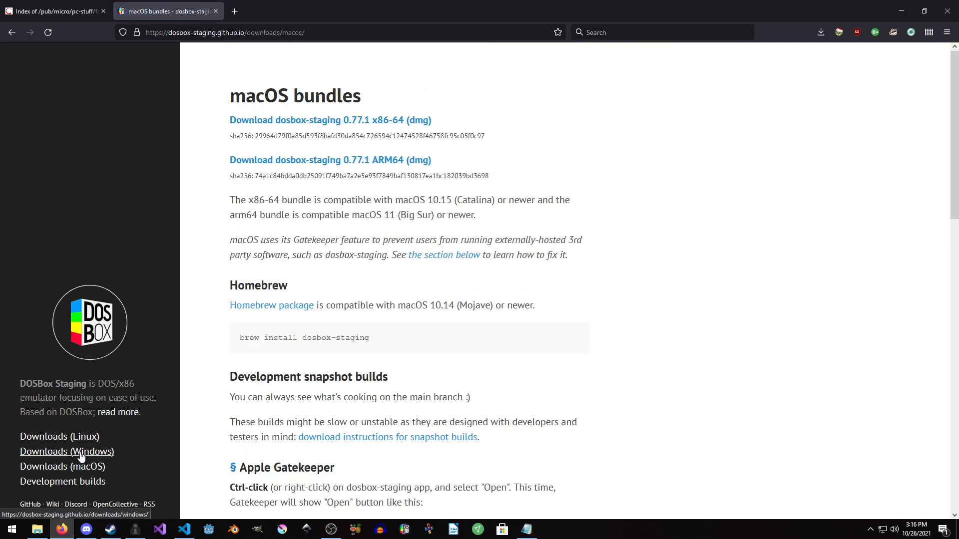
click(66, 451)
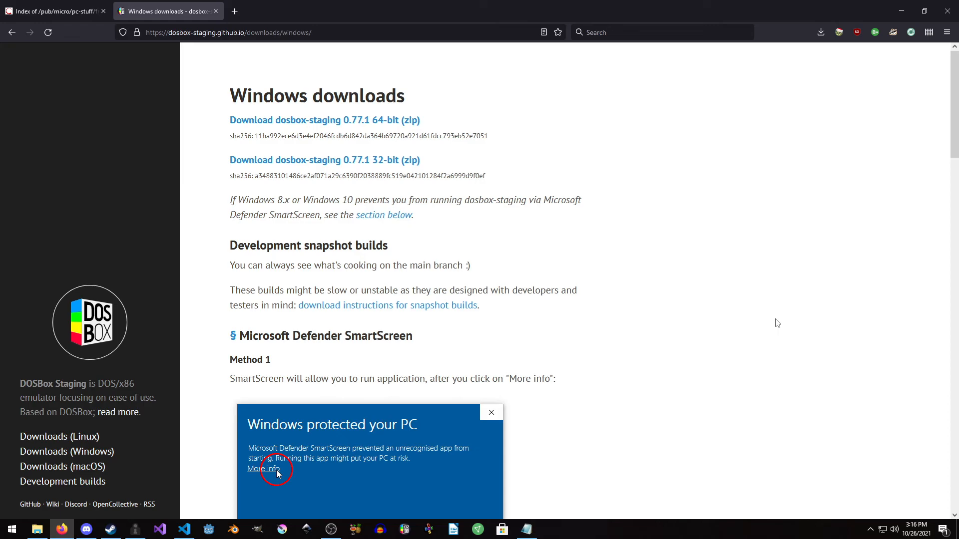
mouse_move(62, 466)
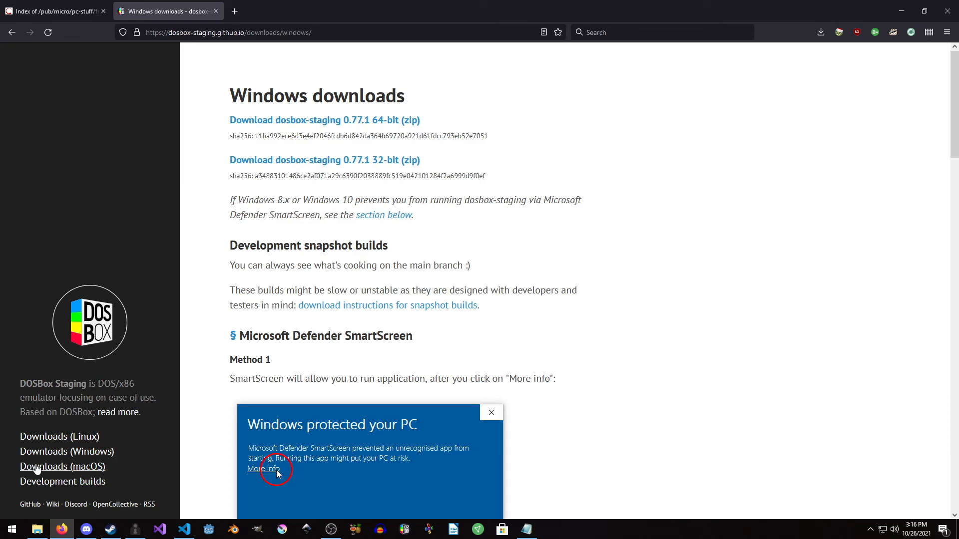
mouse_move(60, 436)
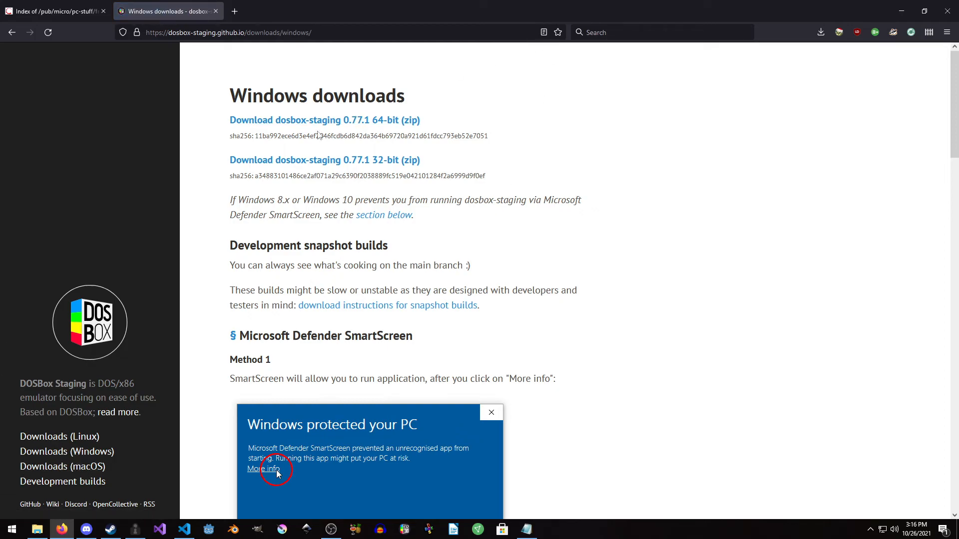
mouse_move(643, 260)
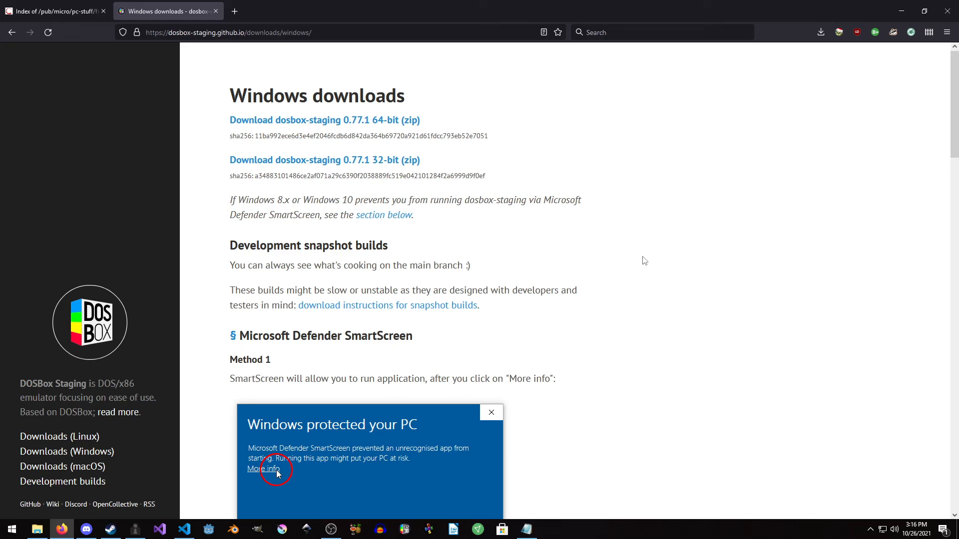
mouse_move(525, 363)
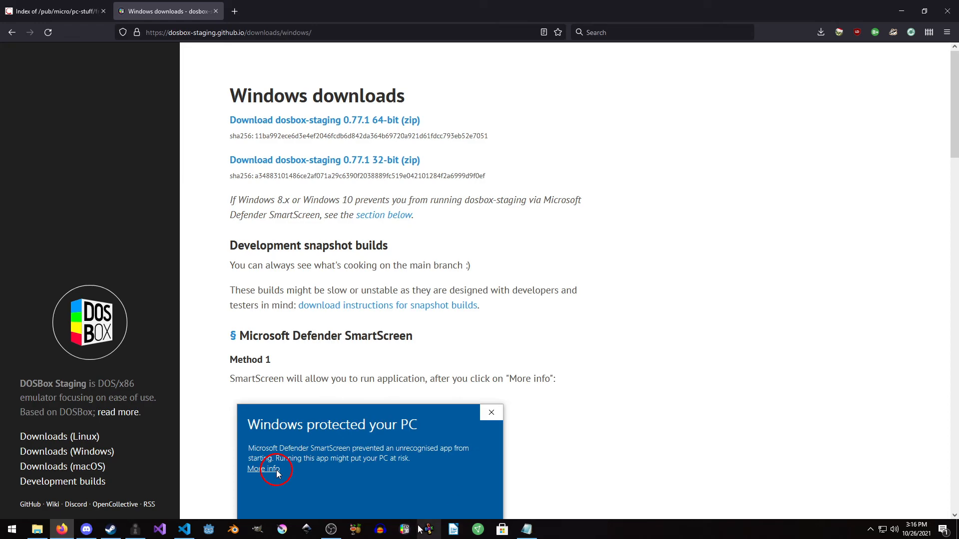
mouse_move(403, 319)
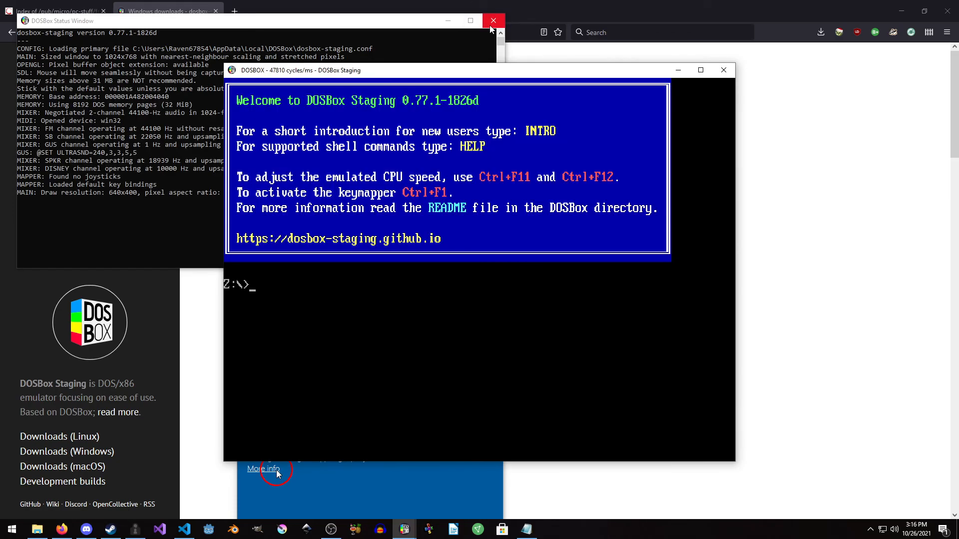
Close DOSBox Staging 0.77.1 together with its status window.
click(494, 20)
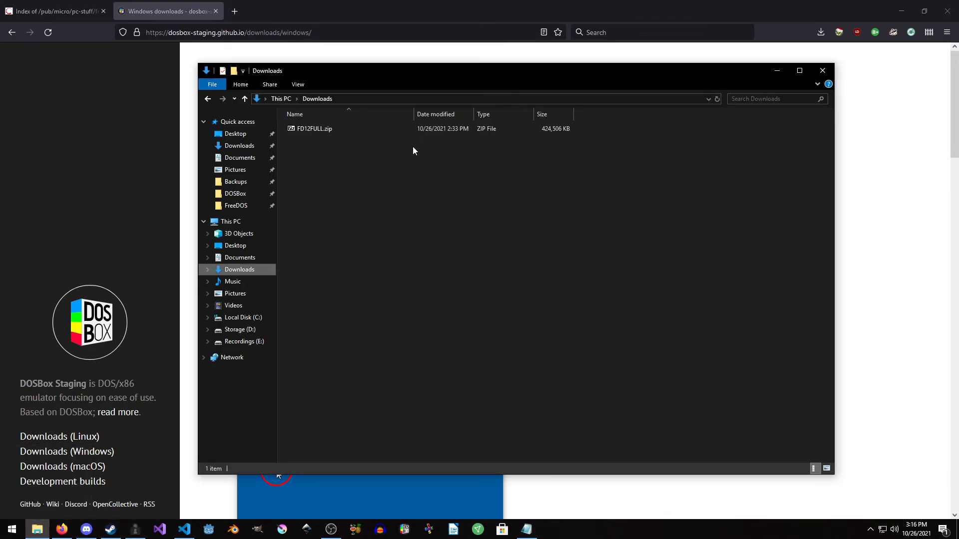
mouse_move(345, 139)
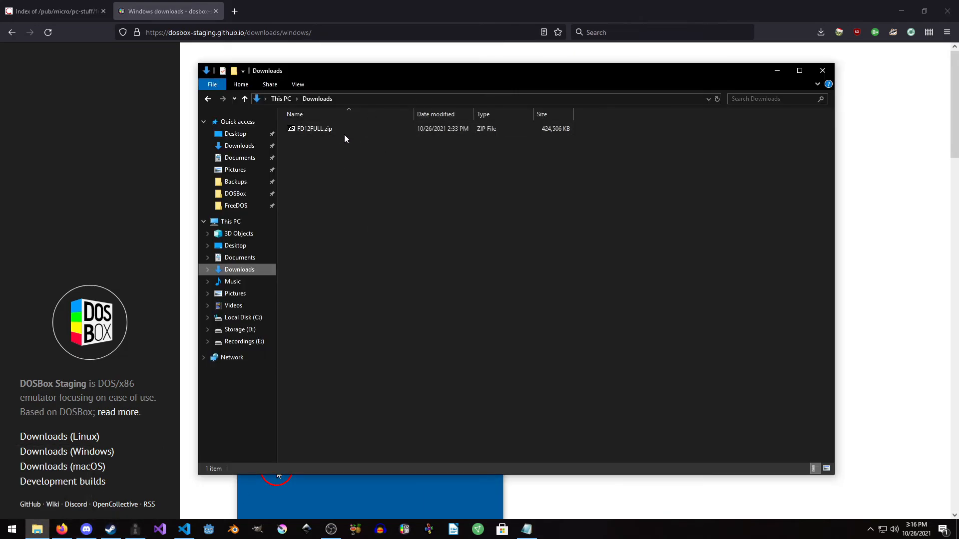
mouse_move(315, 129)
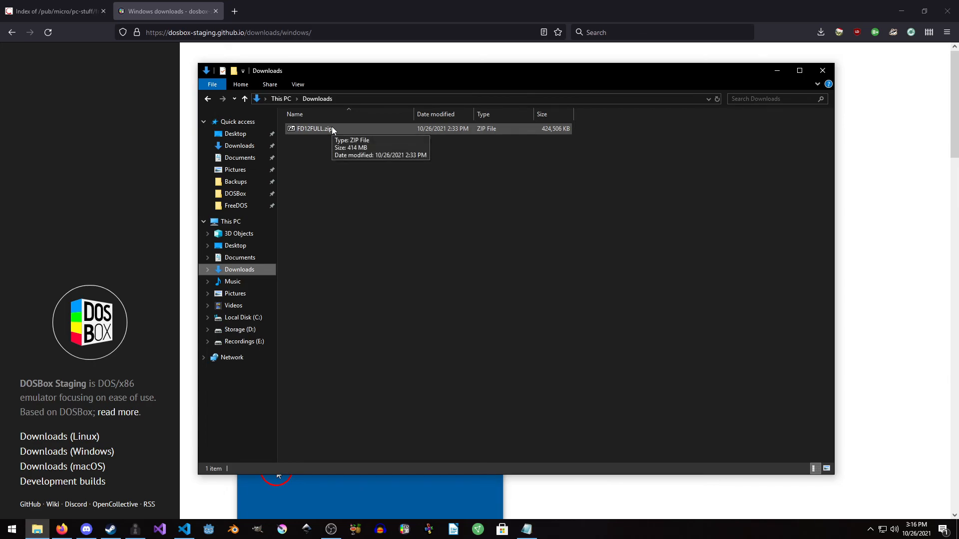
Open FD12FULL.zip and navigate to the empty FDOS1.2 folder under D:\FreeDOS.
double_click(316, 128)
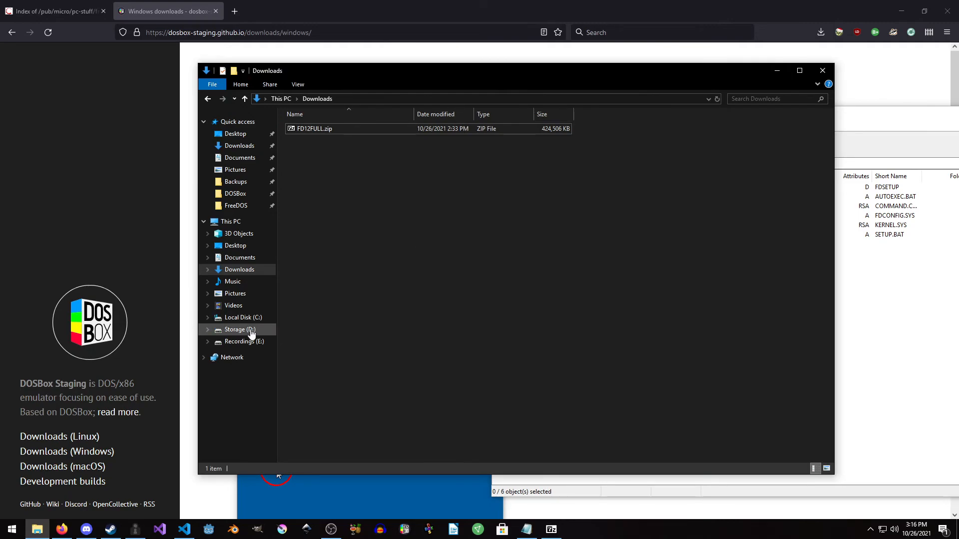
click(235, 206)
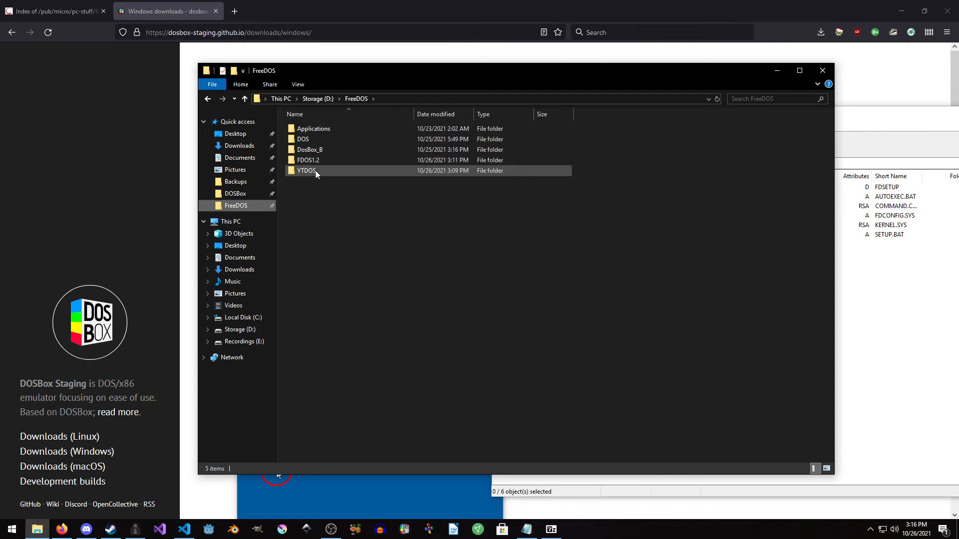
click(306, 171)
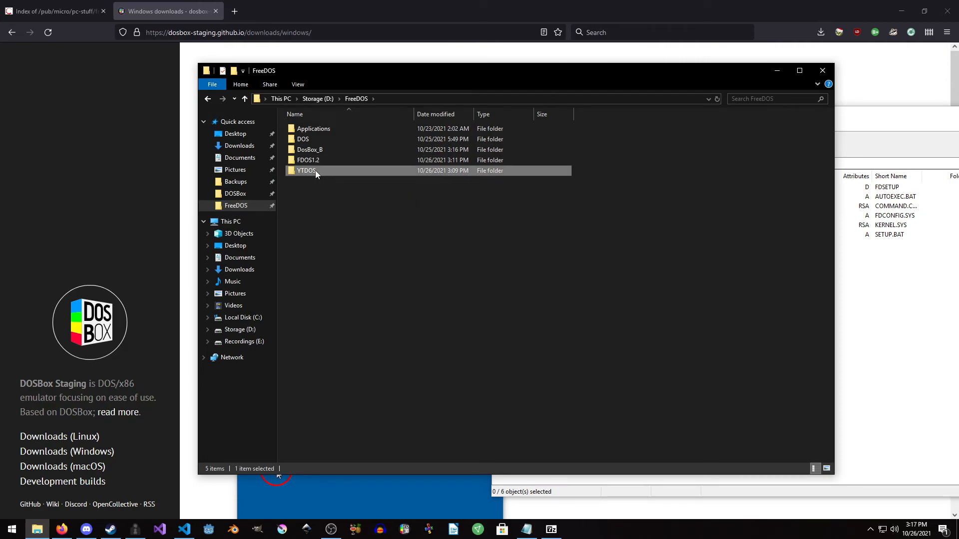
double_click(306, 171)
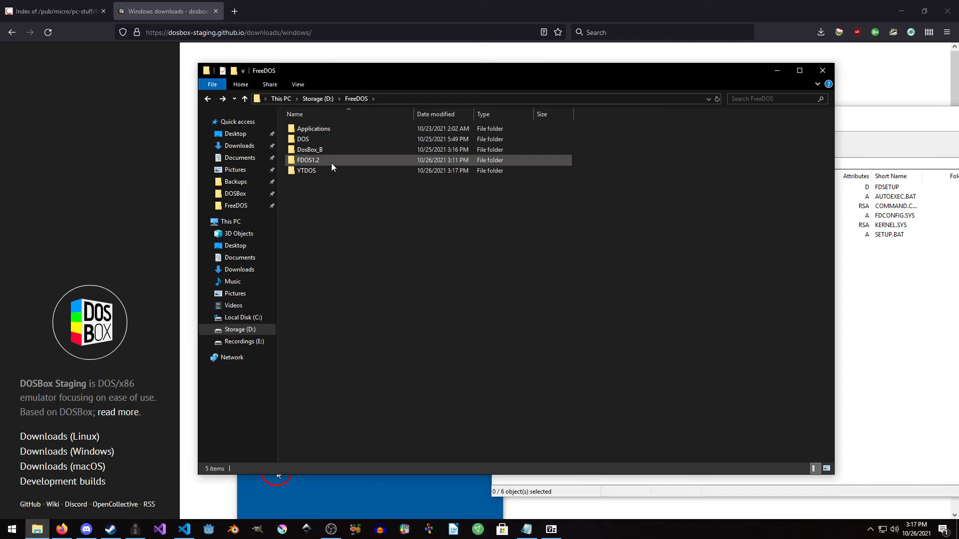
mouse_move(308, 160)
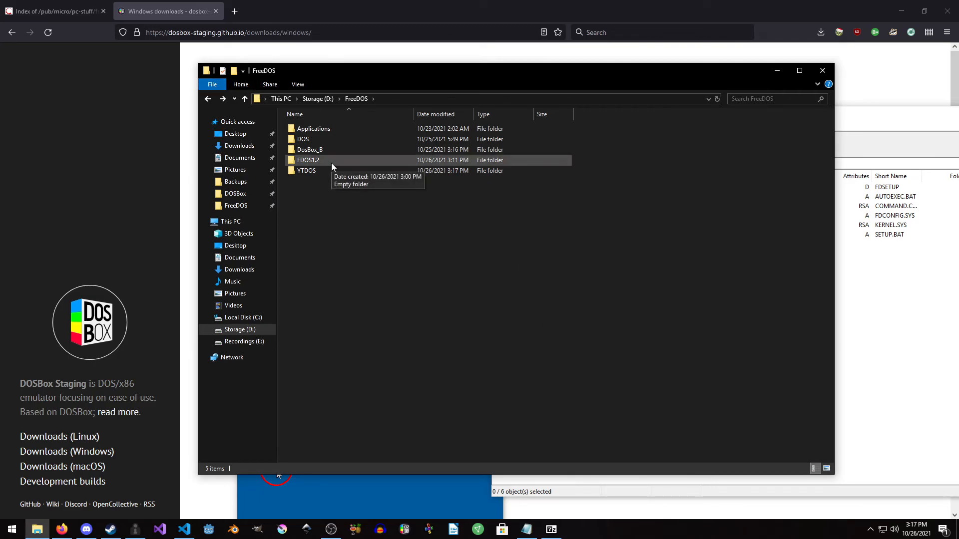
double_click(309, 160)
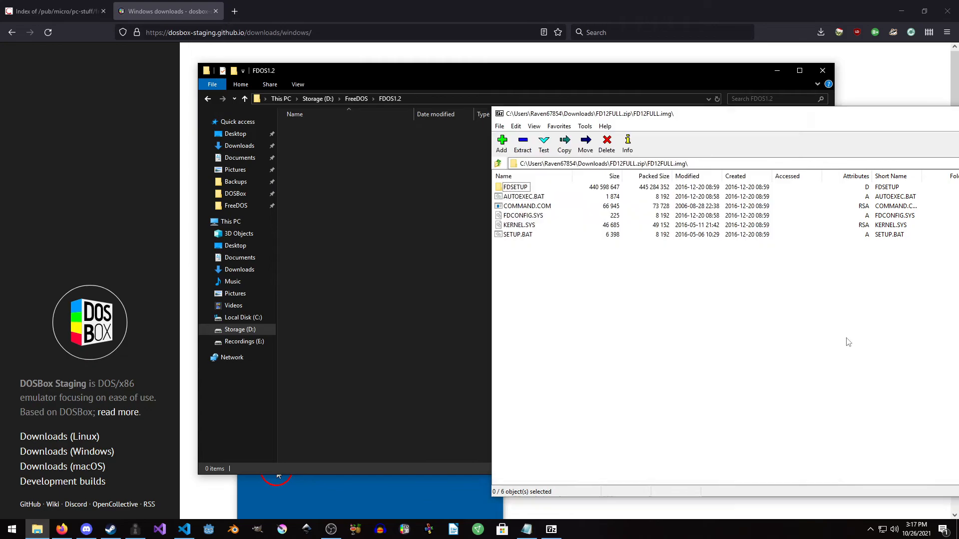
Extract the FreeDOS 1.2 installer files into FDOS1.2 and select all six files.
click(522, 144)
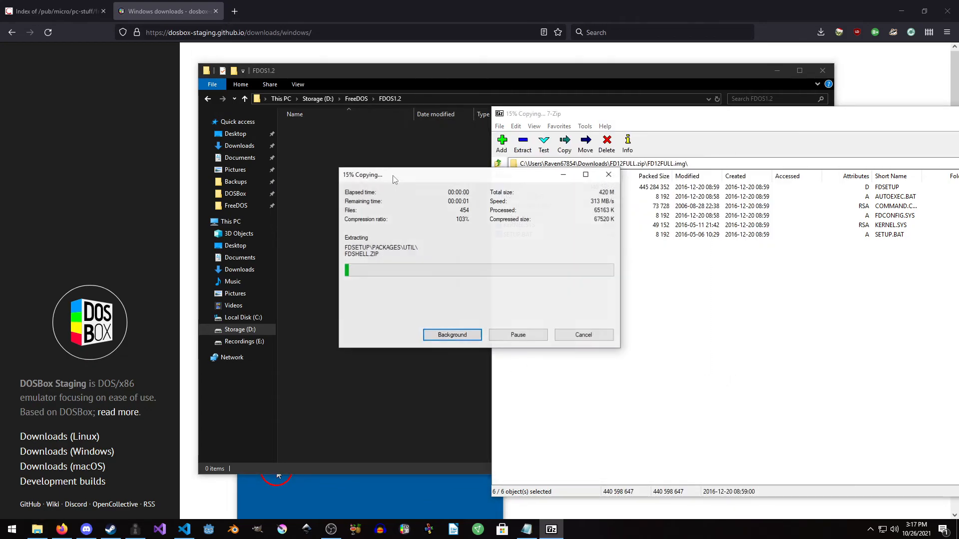
click(452, 335)
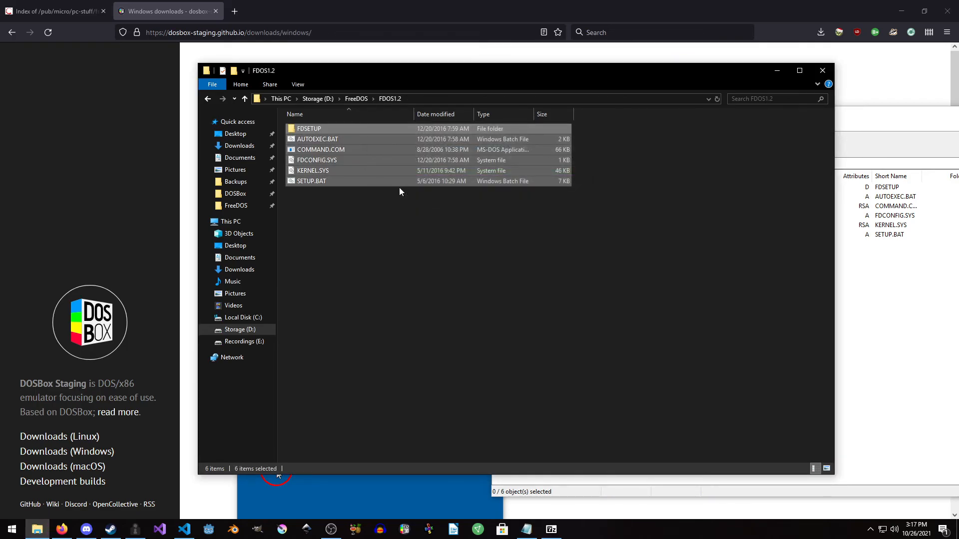
click(411, 329)
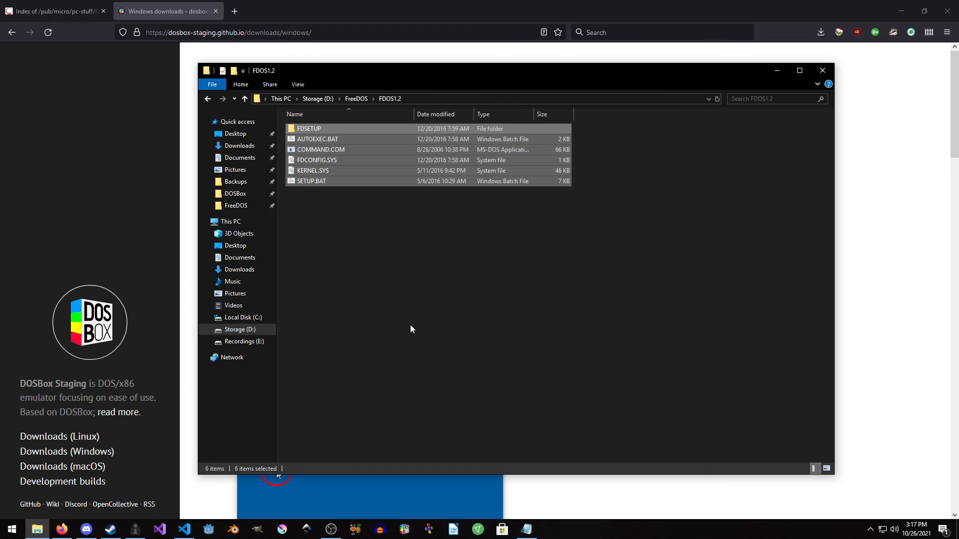
Open the pinned DOSBox settings folder and select dosbox-staging.conf.
click(235, 193)
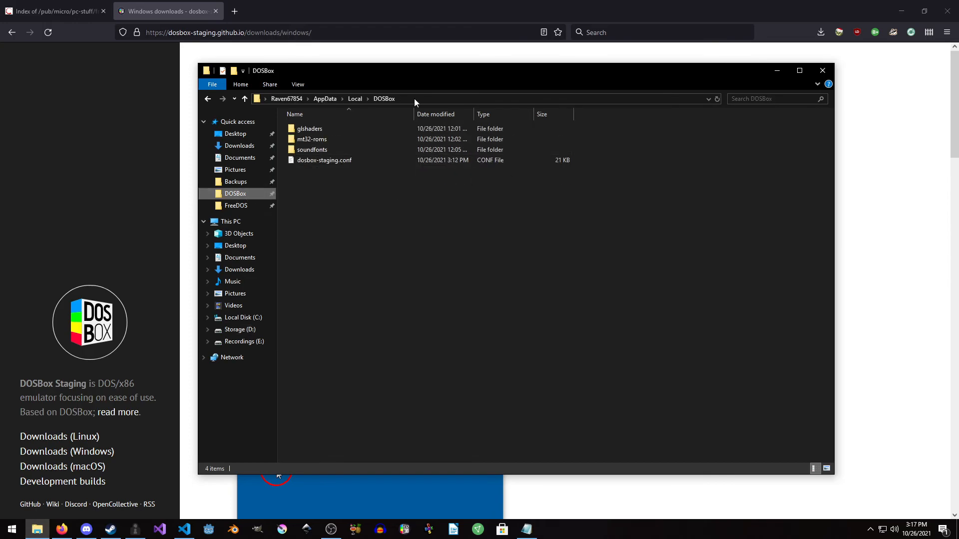
mouse_move(593, 261)
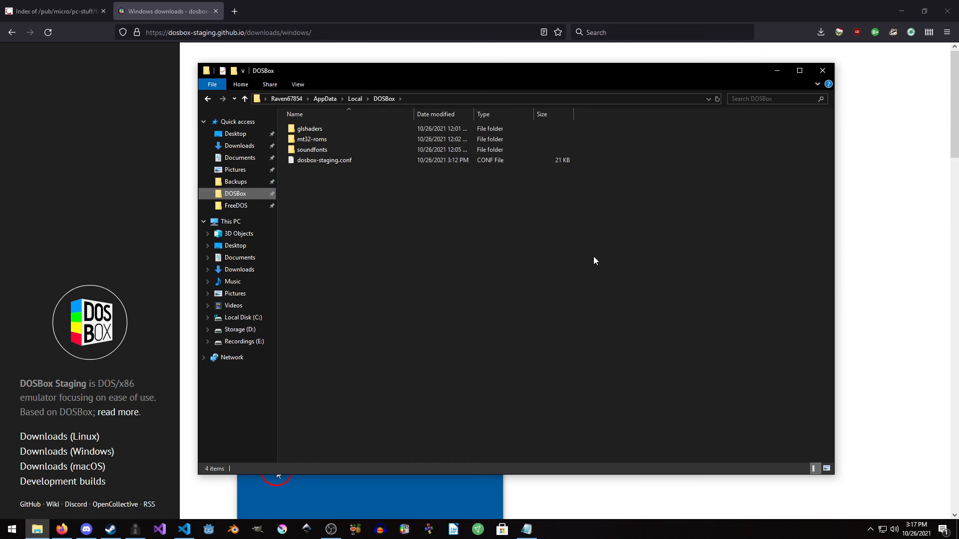
mouse_move(586, 260)
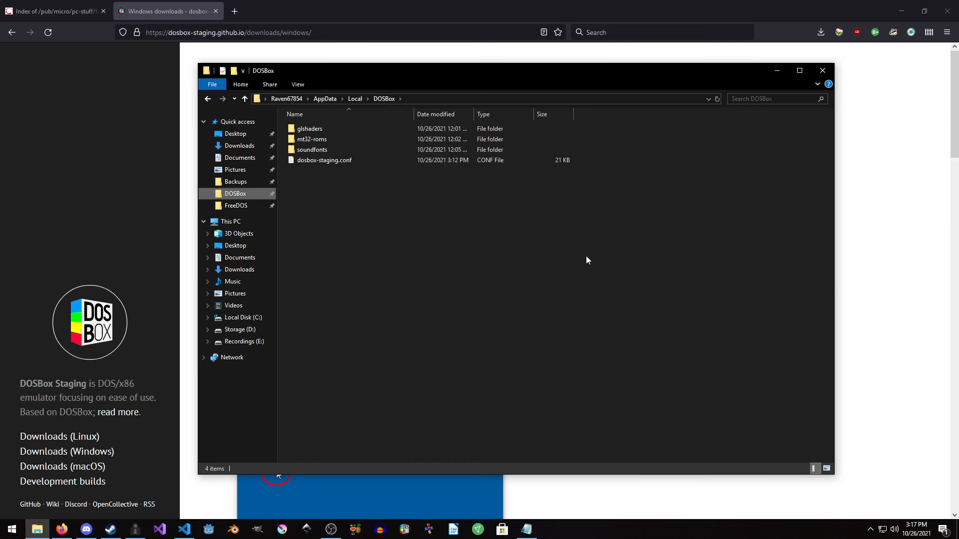
mouse_move(191, 389)
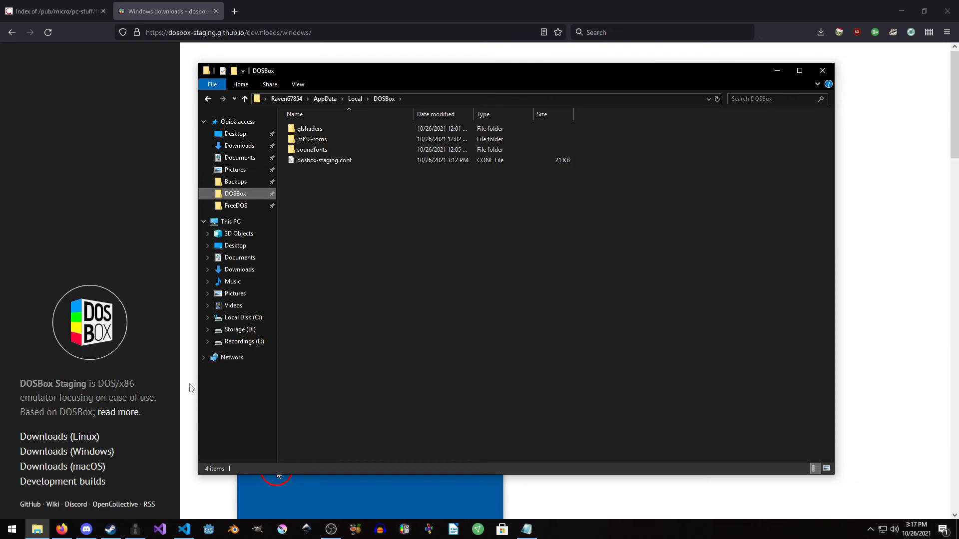
mouse_move(20, 250)
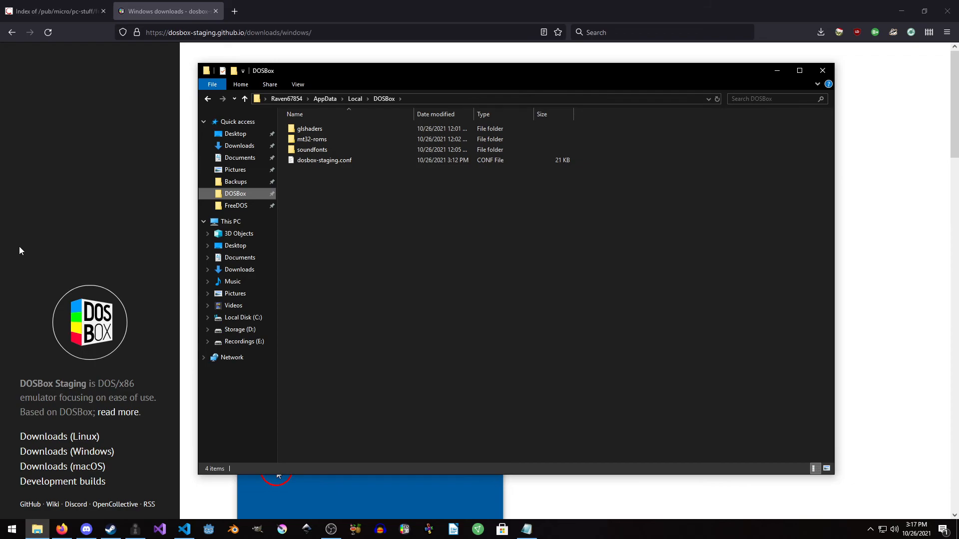
mouse_move(340, 271)
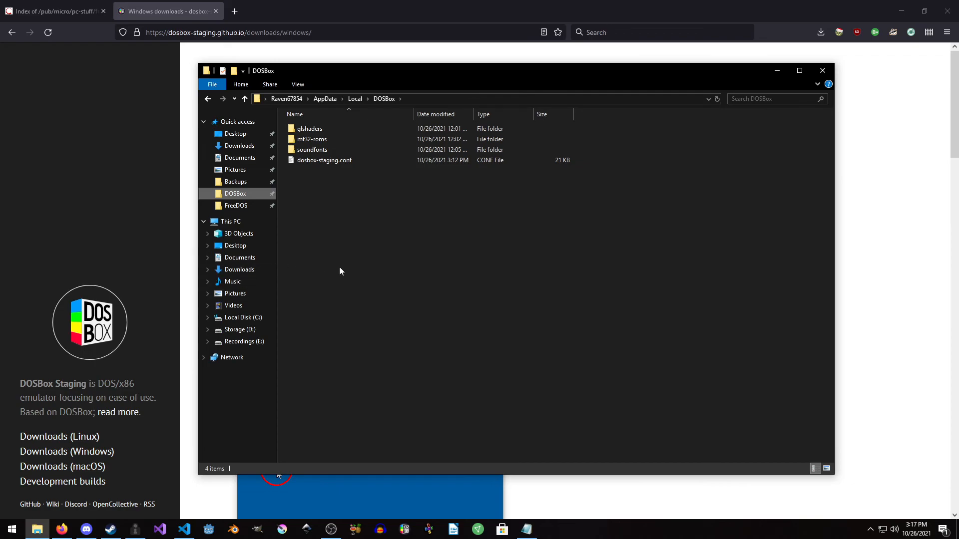
click(323, 160)
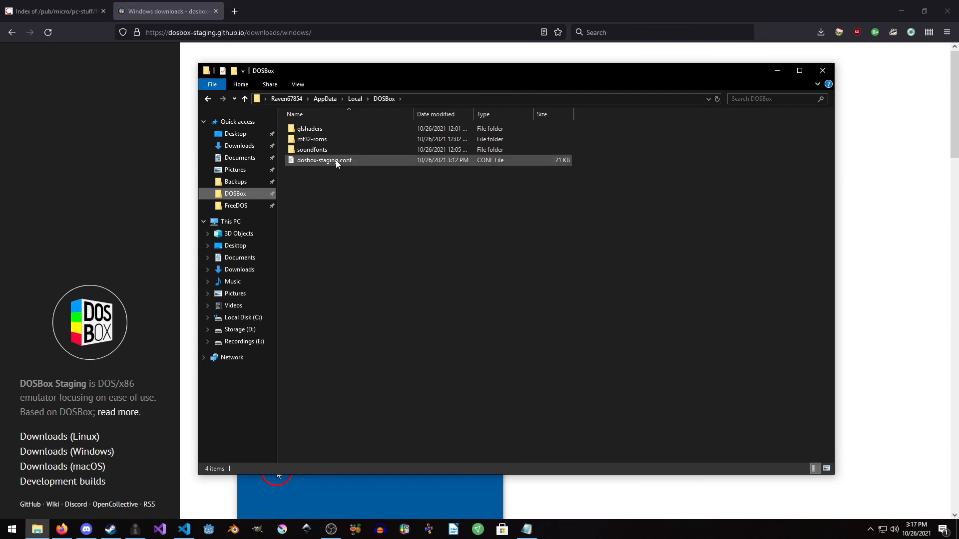
mouse_move(318, 166)
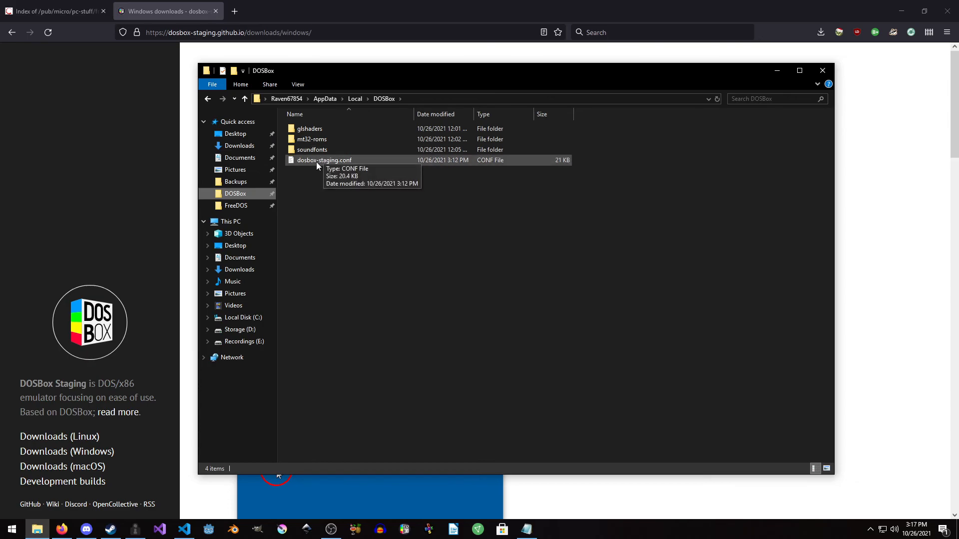
Open dosbox-staging.conf in VS Code and set texture_renderer to auto.
double_click(324, 160)
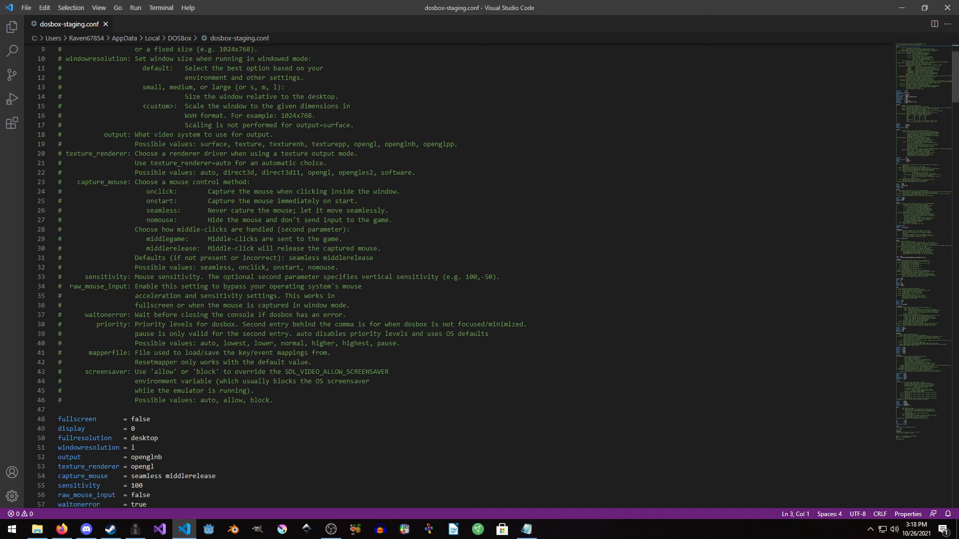
text(aut)
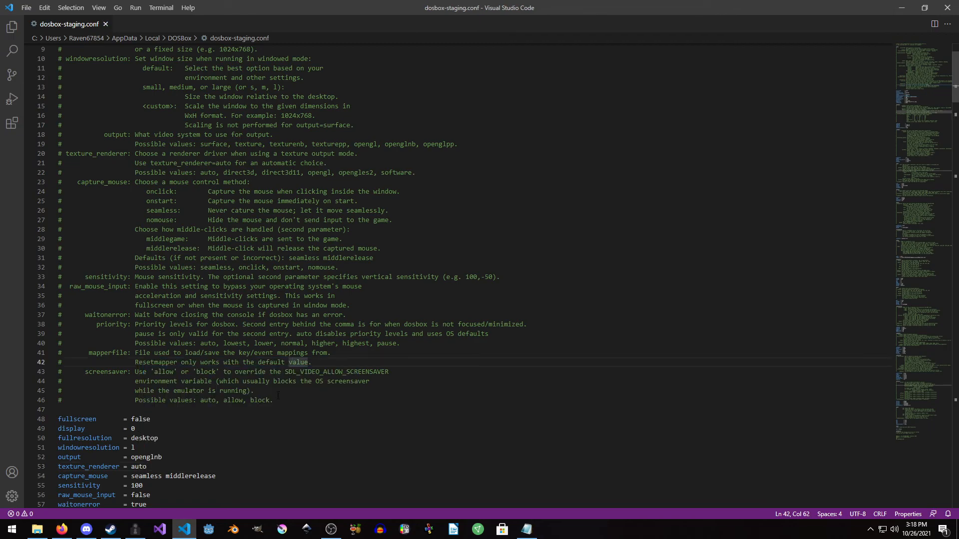
scroll(down, 3)
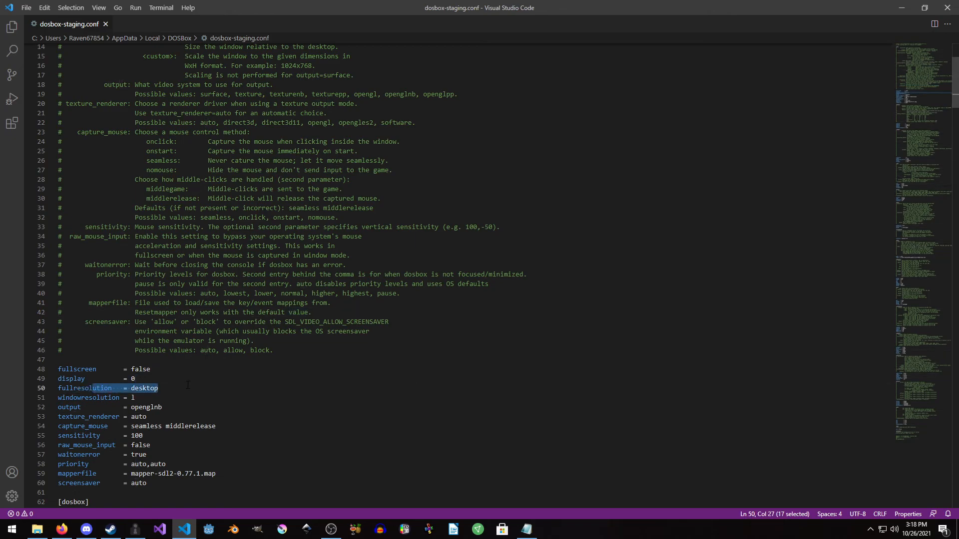
mouse_move(310, 399)
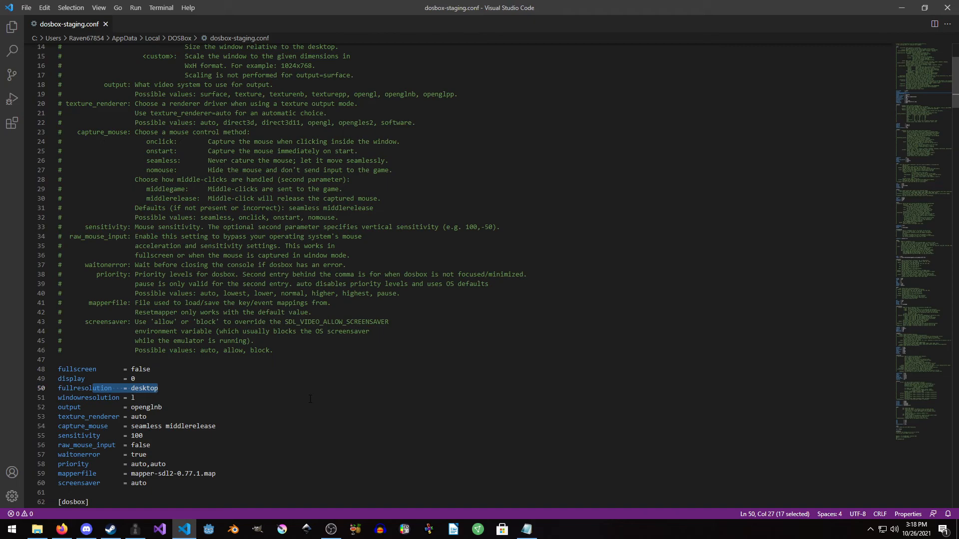
Review the display and windowresolution settings in the [sdl] section.
click(134, 379)
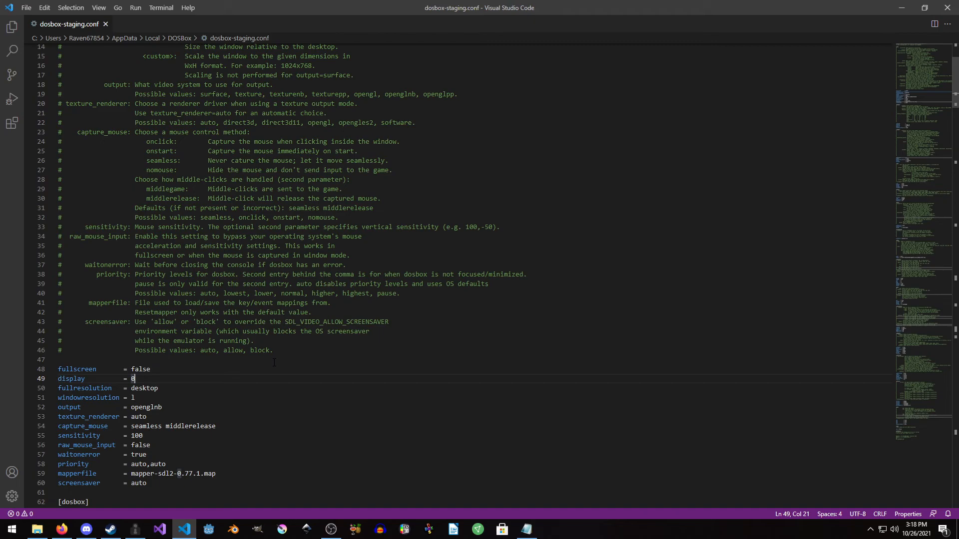
click(133, 397)
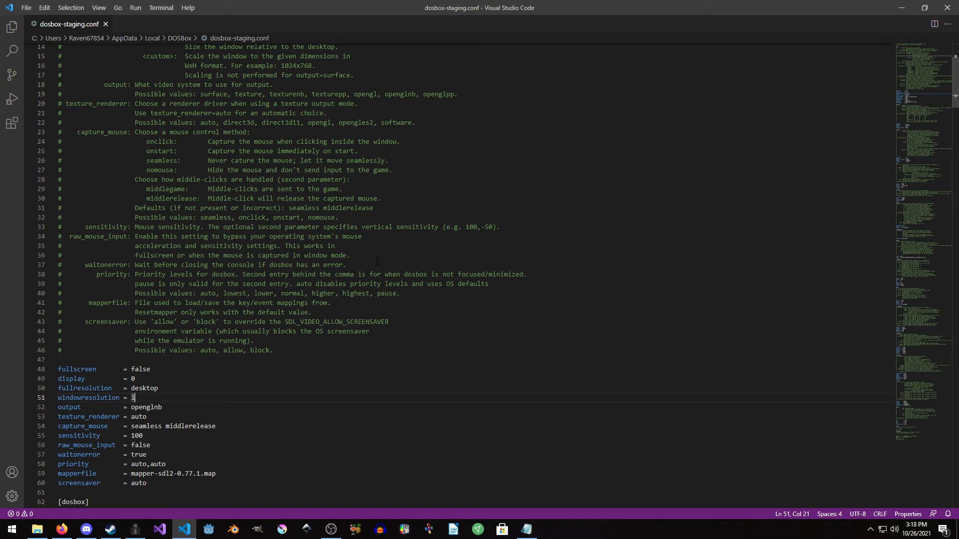
scroll(up, 3)
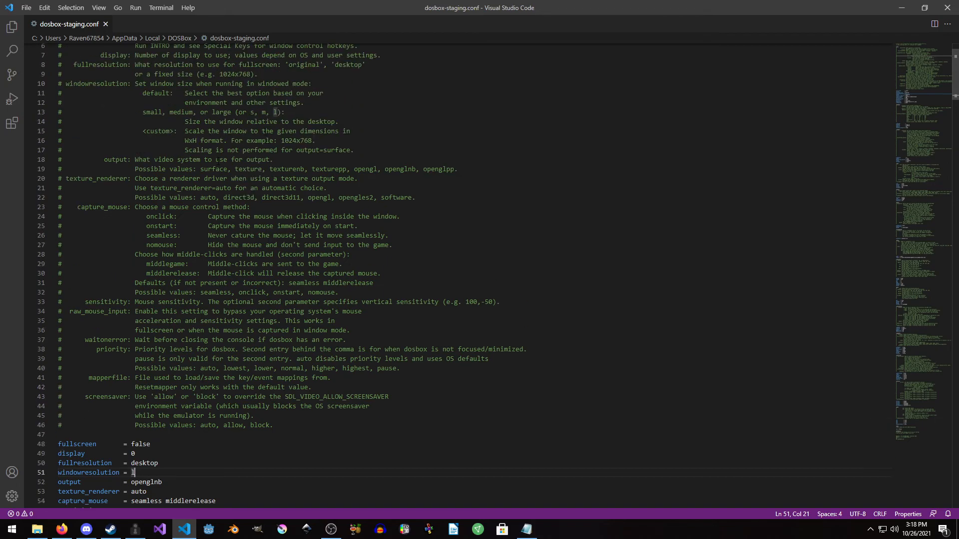
scroll(up, 3)
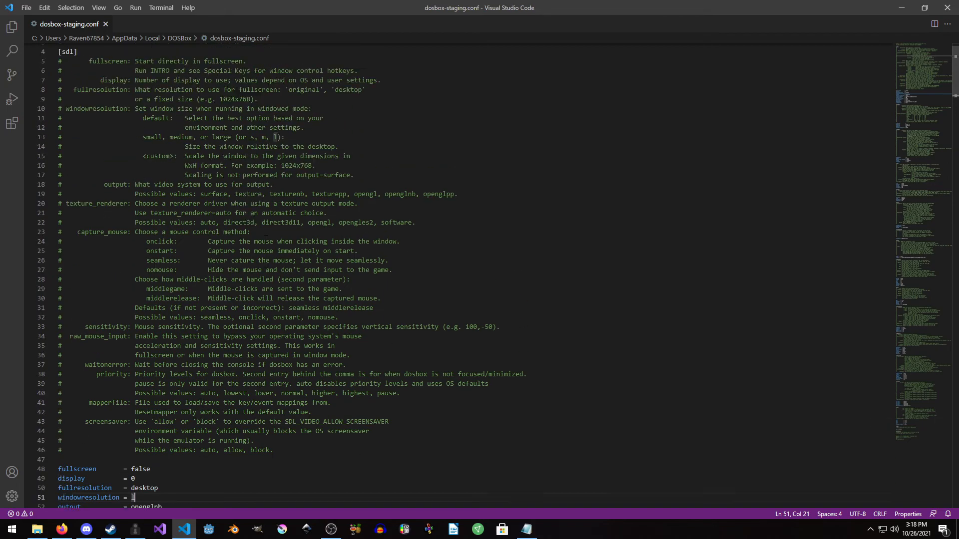
scroll(up, 3)
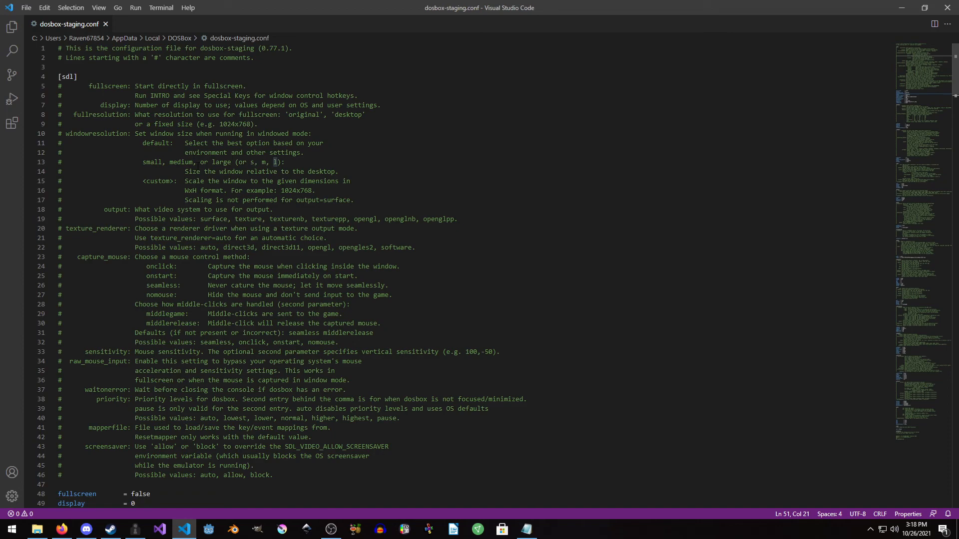
scroll(down, 3)
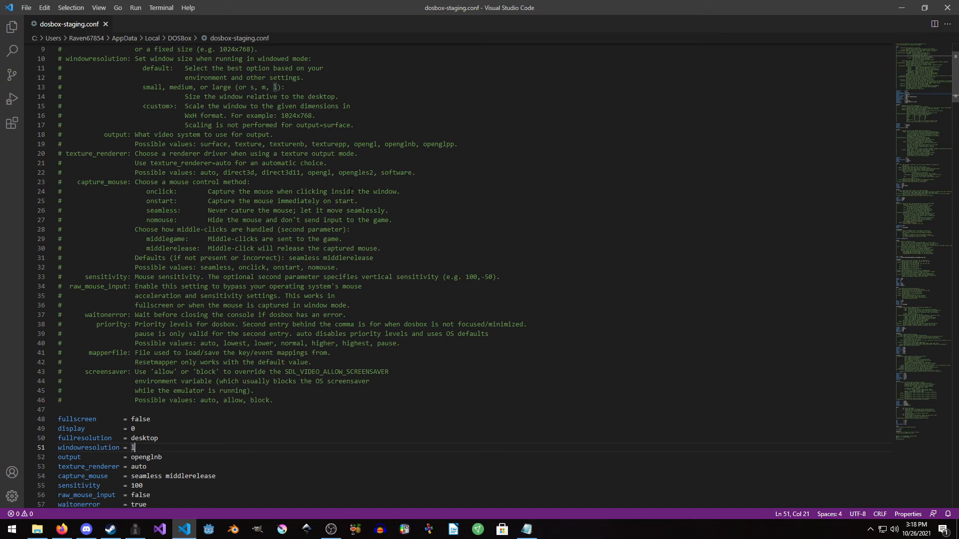
scroll(down, 3)
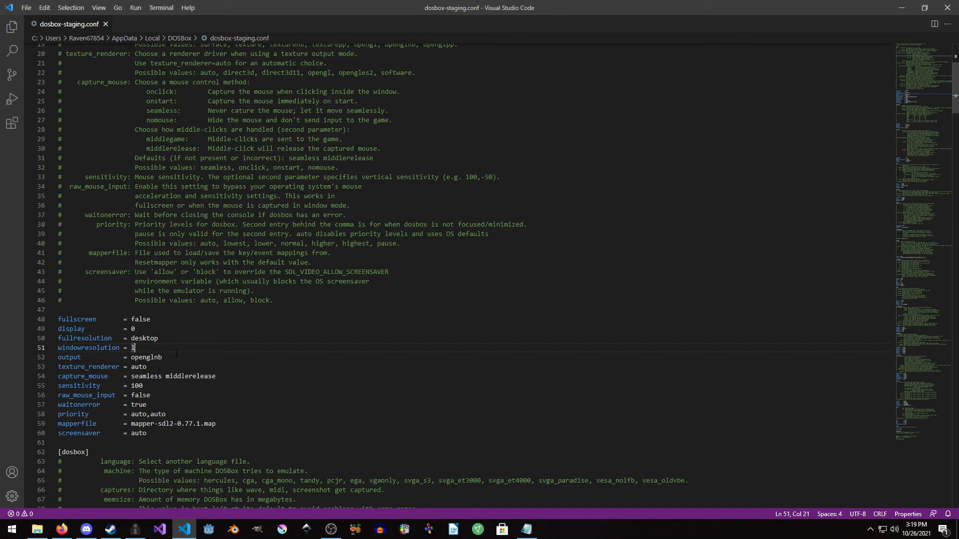
double_click(145, 357)
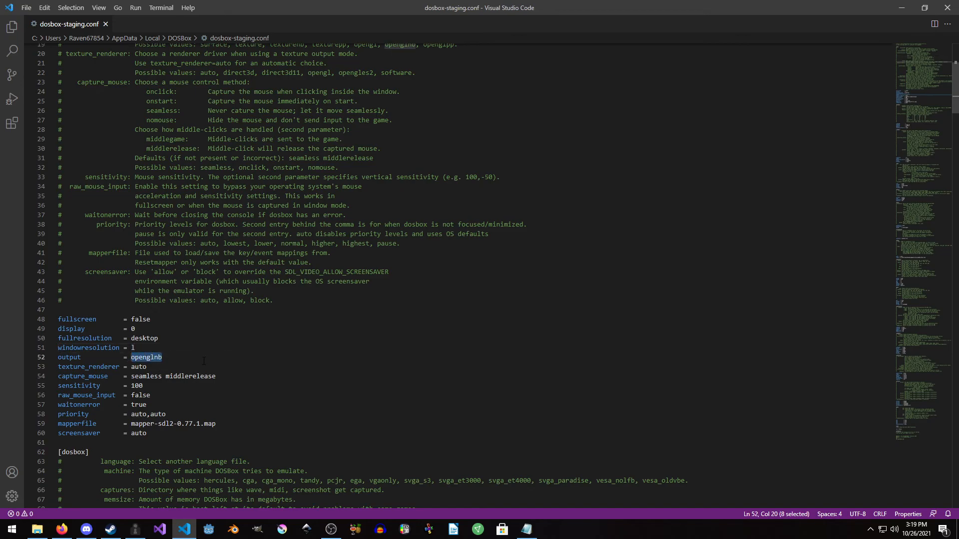
scroll(up, 3)
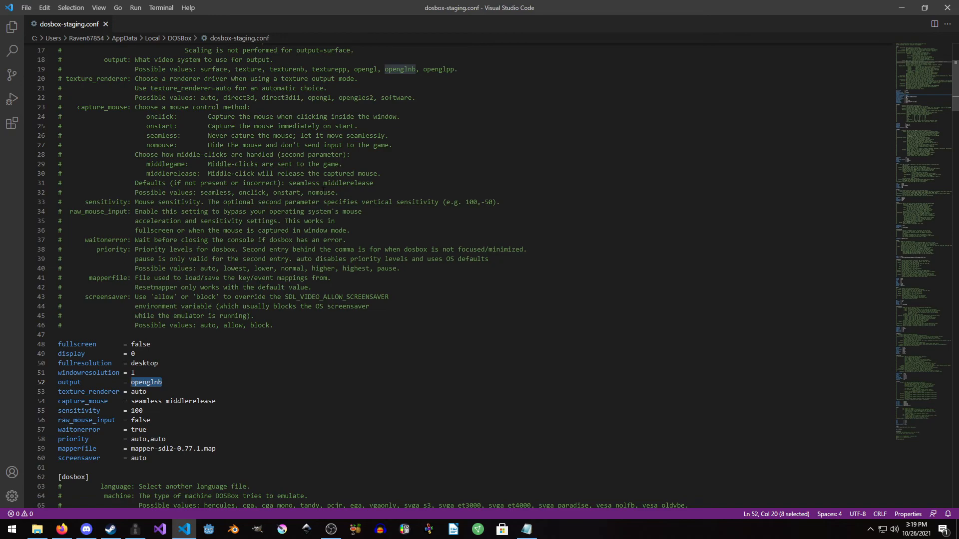
scroll(up, 3)
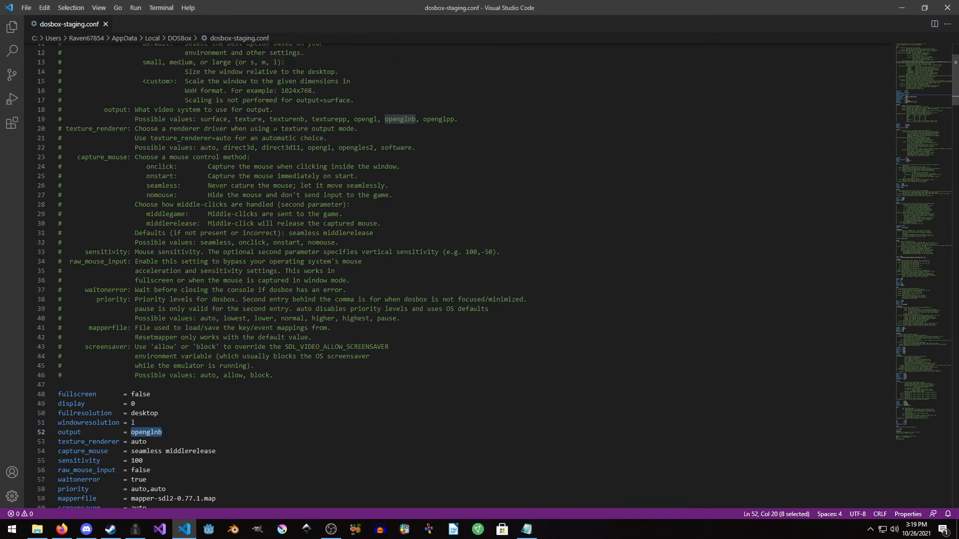
mouse_move(454, 269)
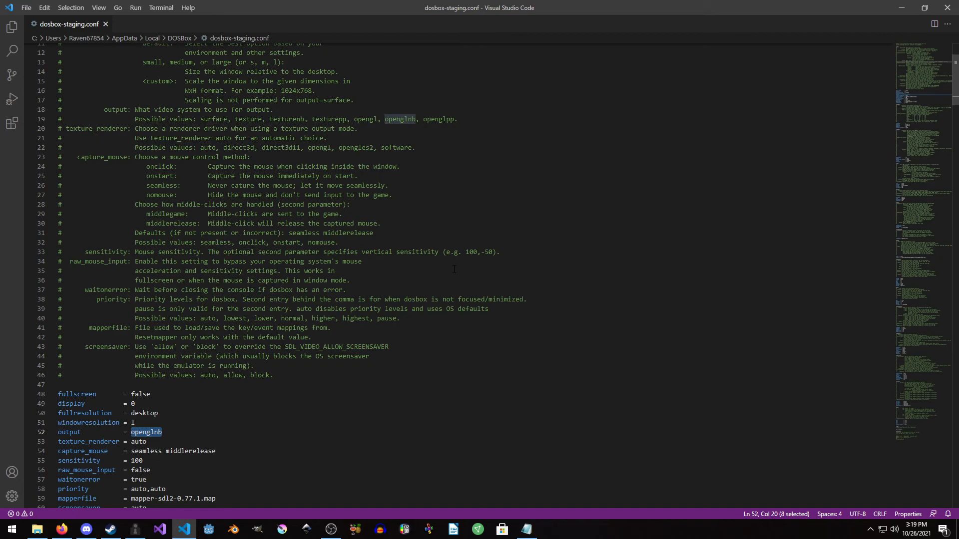
mouse_move(442, 234)
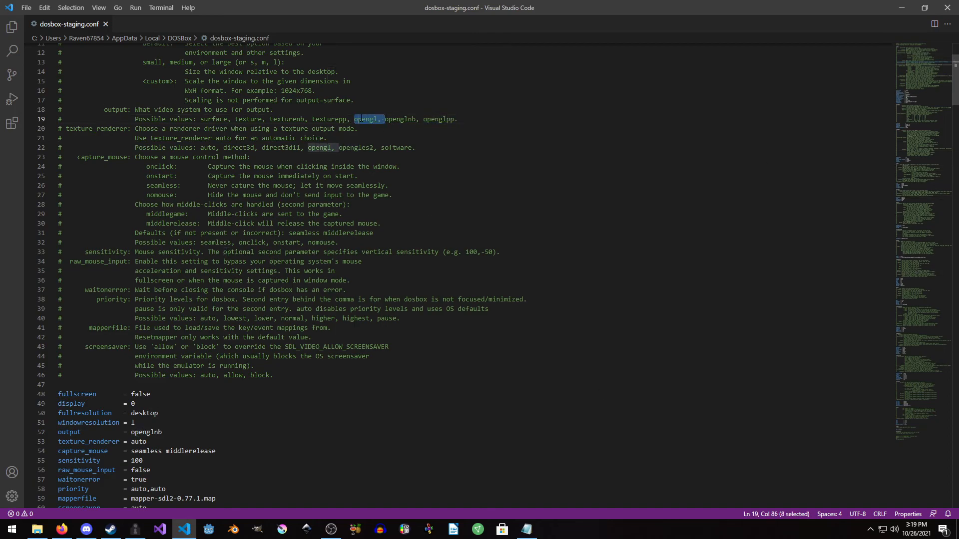
click(433, 148)
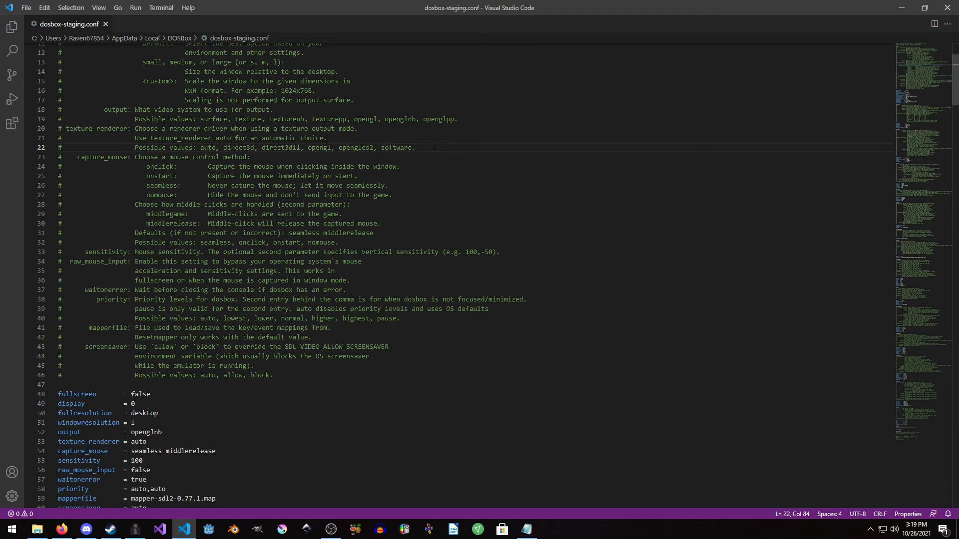
scroll(down, 3)
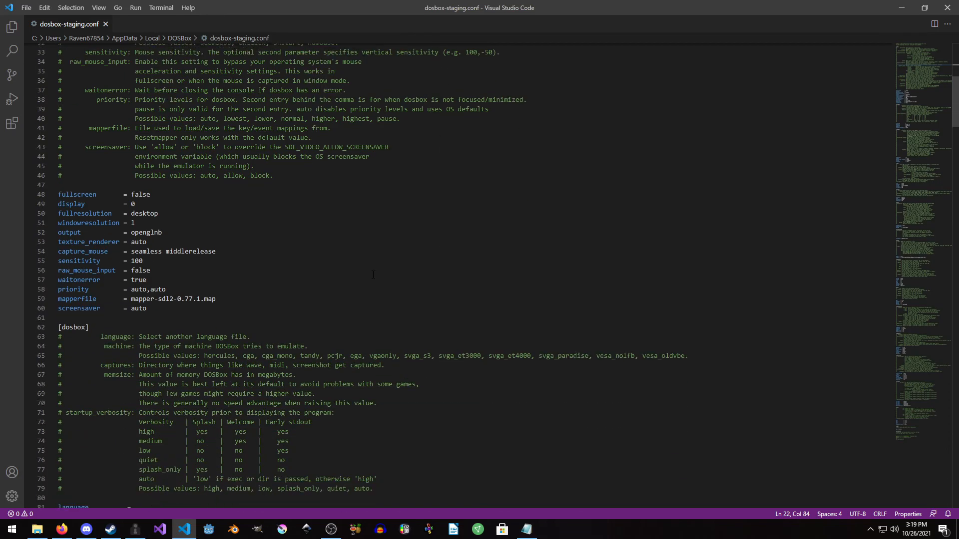
scroll(down, 3)
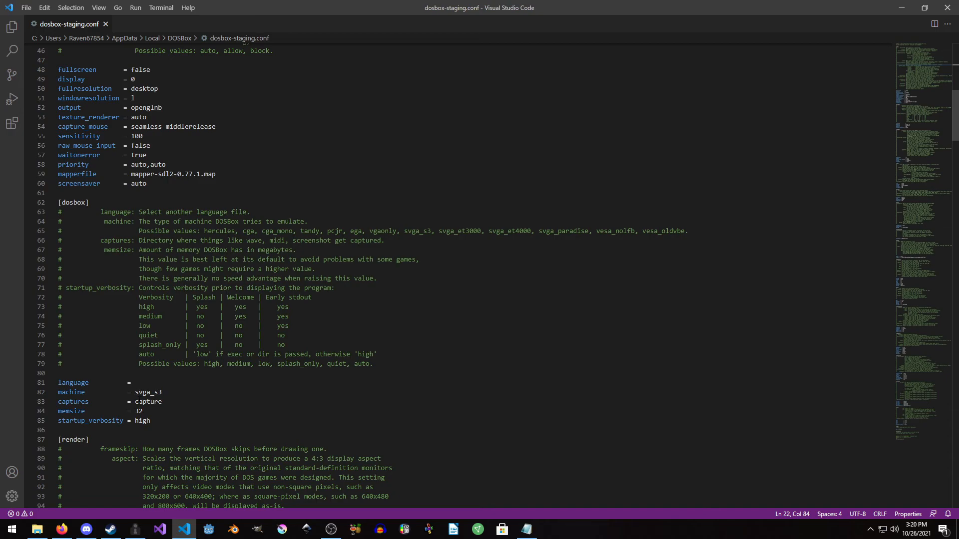
scroll(down, 3)
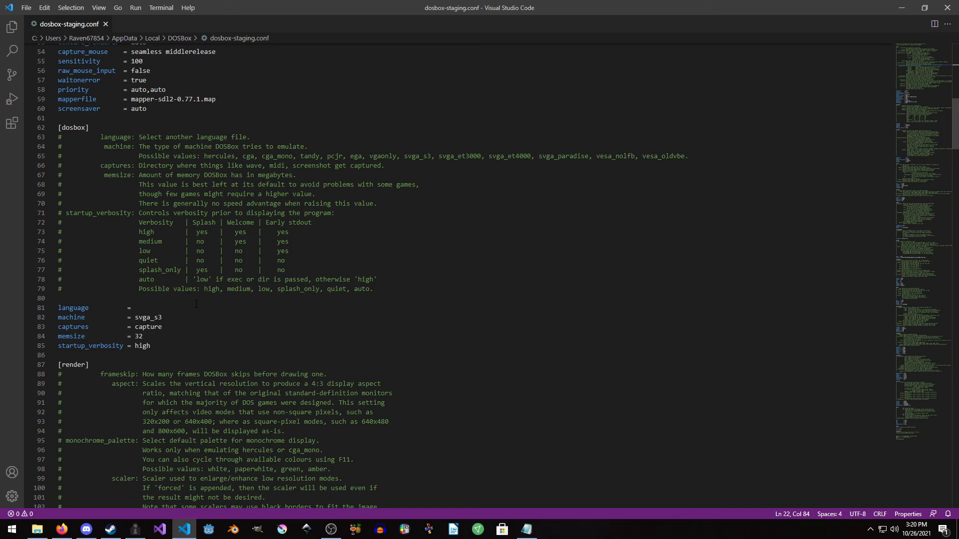
double_click(137, 336)
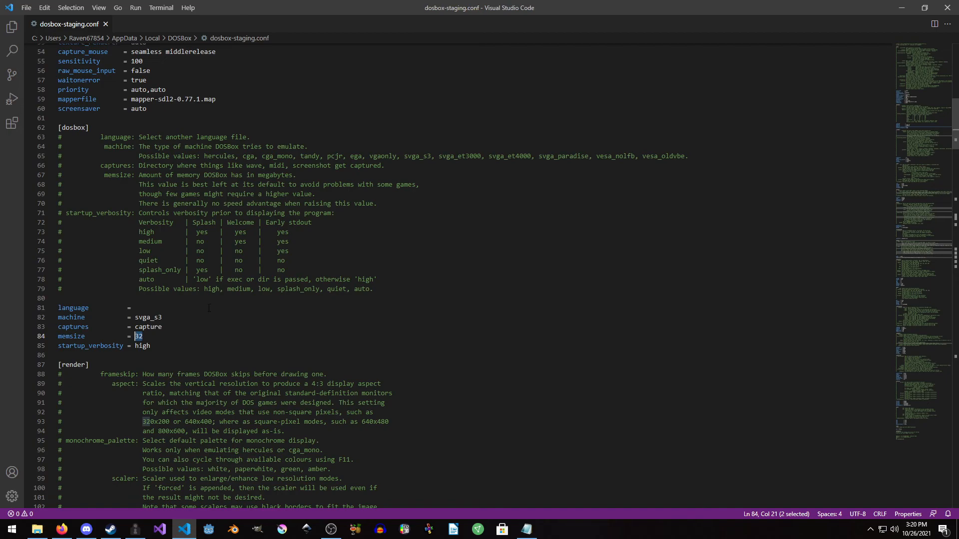
click(143, 336)
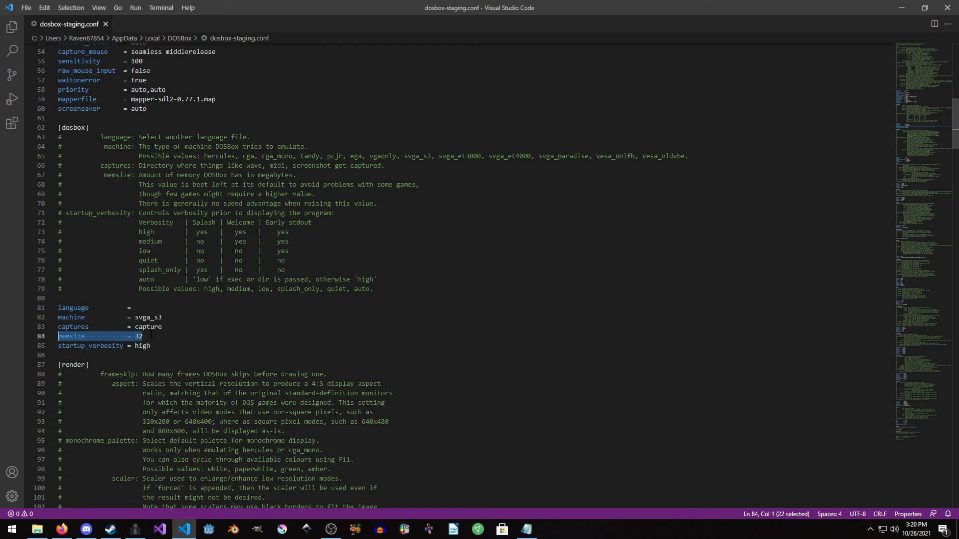
click(142, 336)
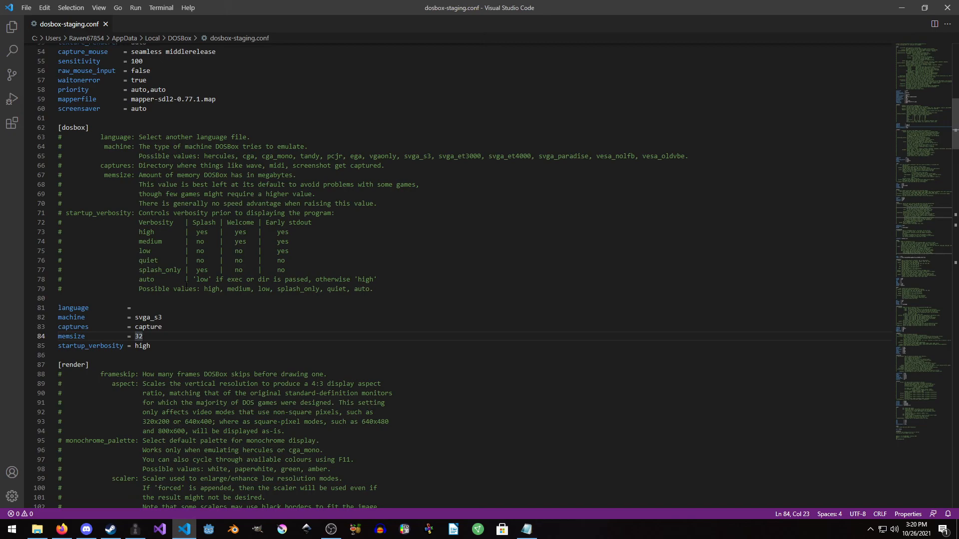
scroll(down, 3)
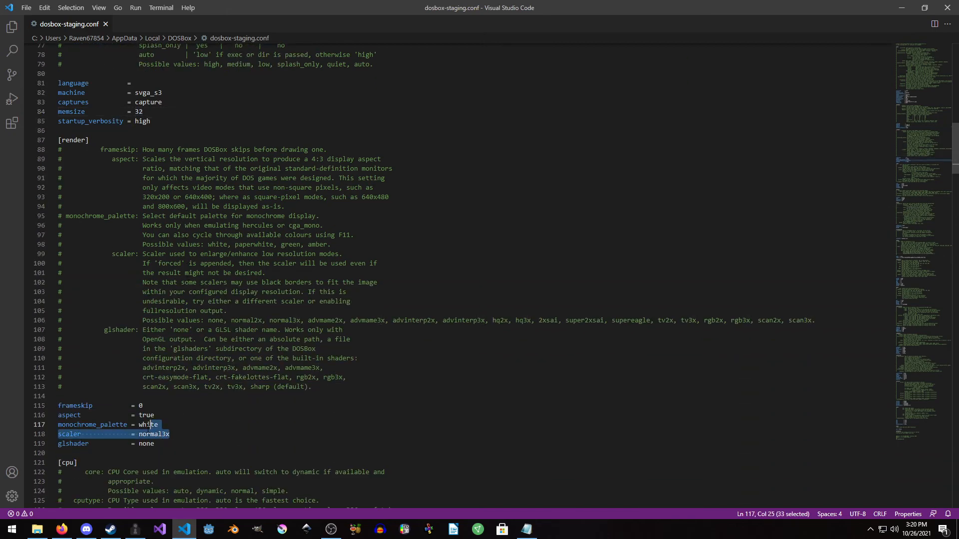
click(142, 434)
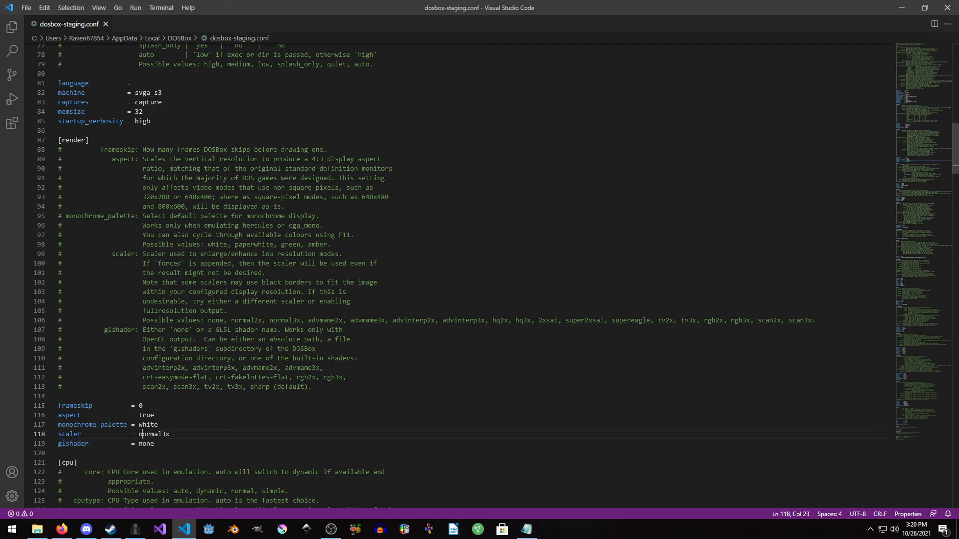
double_click(284, 387)
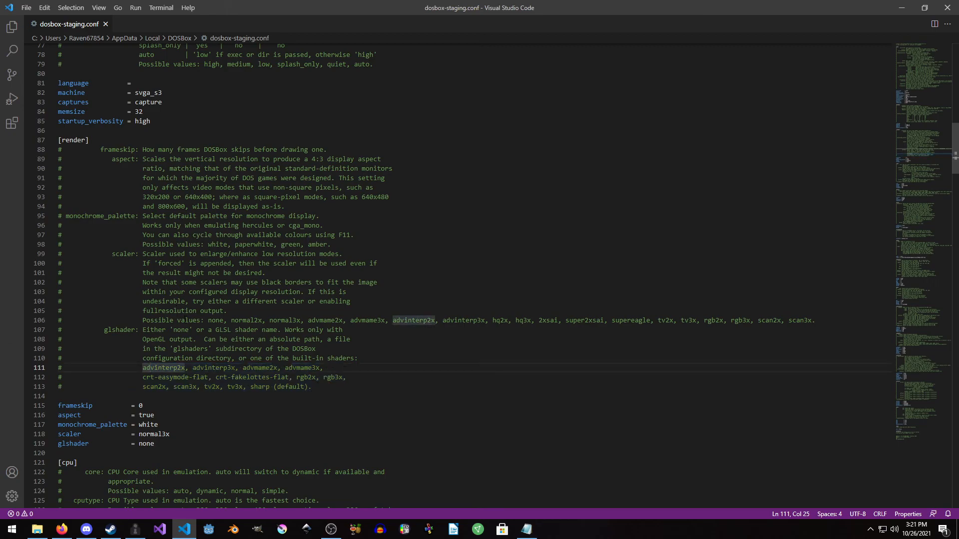
double_click(154, 434)
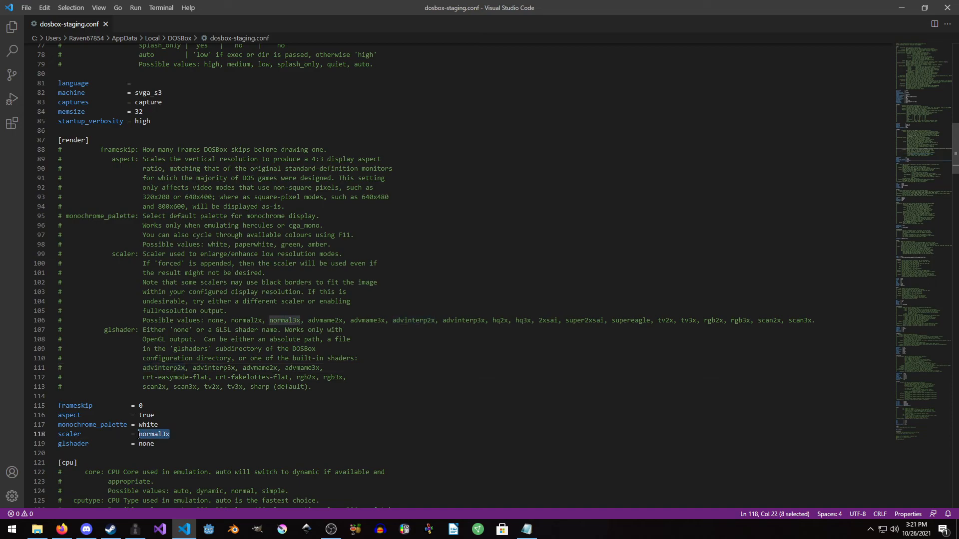
click(154, 414)
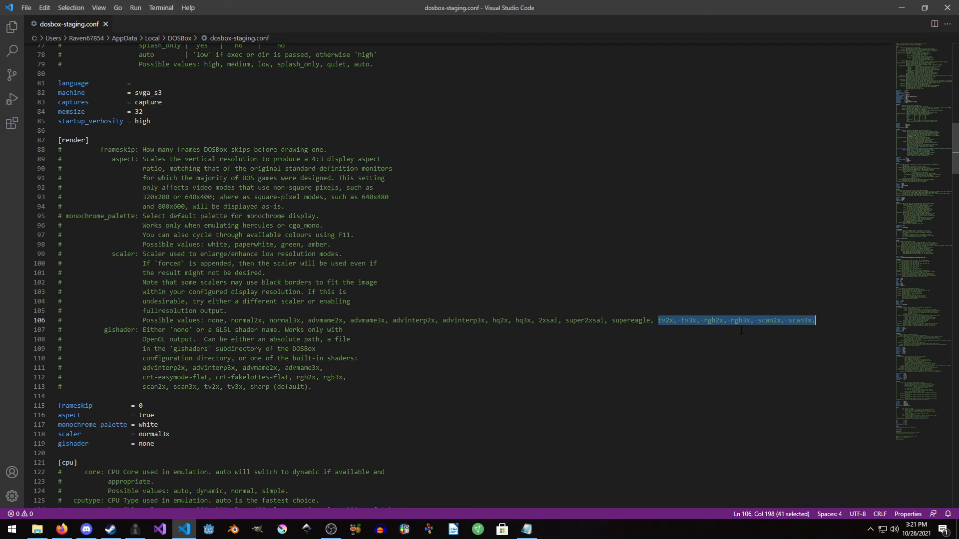
mouse_move(5, 495)
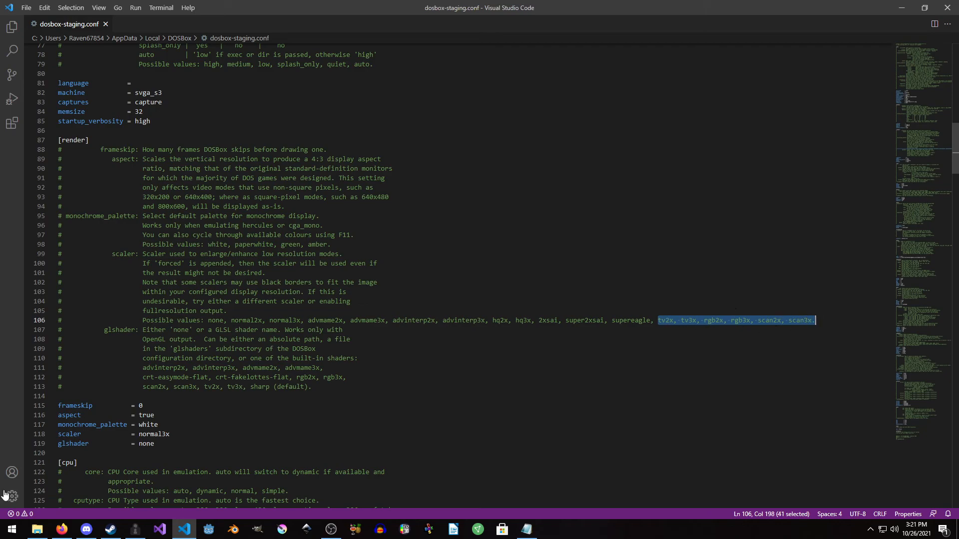
click(142, 406)
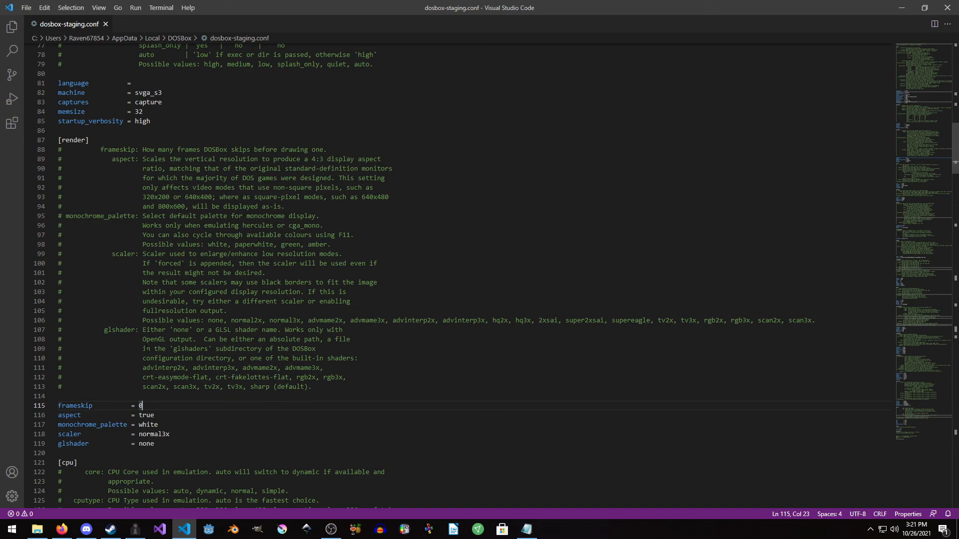
scroll(down, 3)
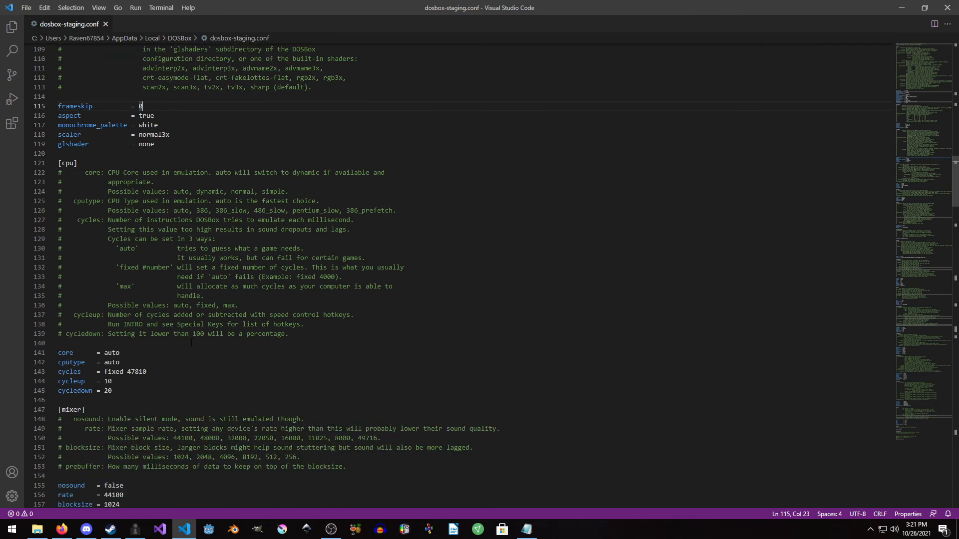
double_click(153, 234)
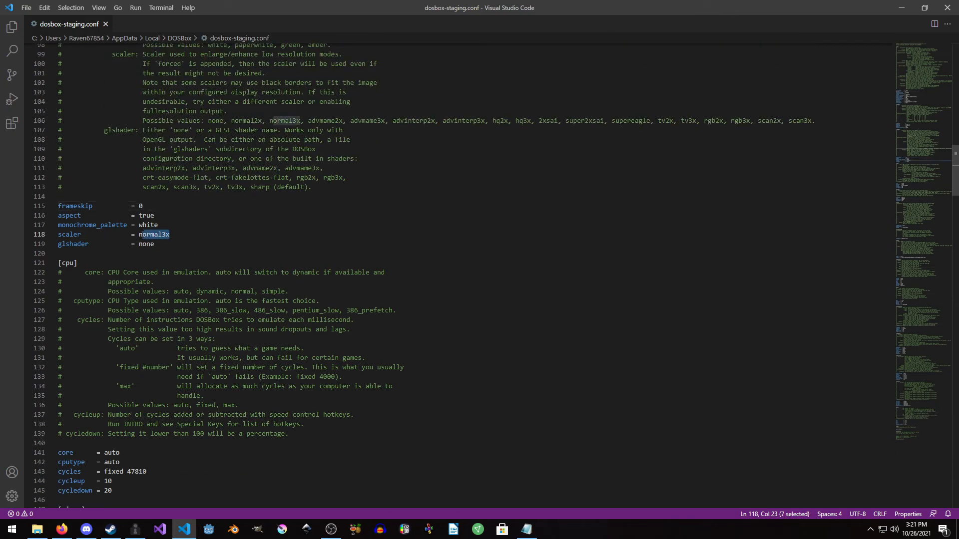
click(153, 282)
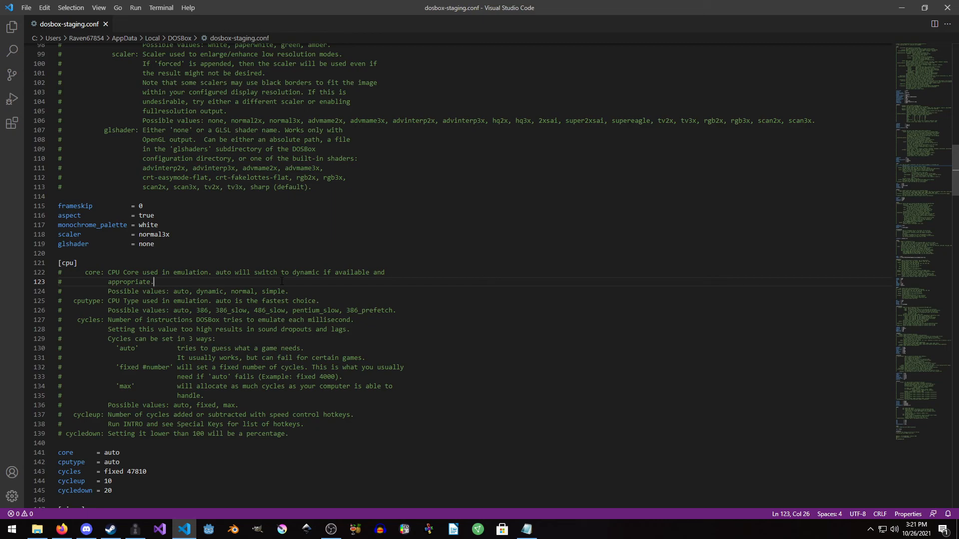
scroll(down, 3)
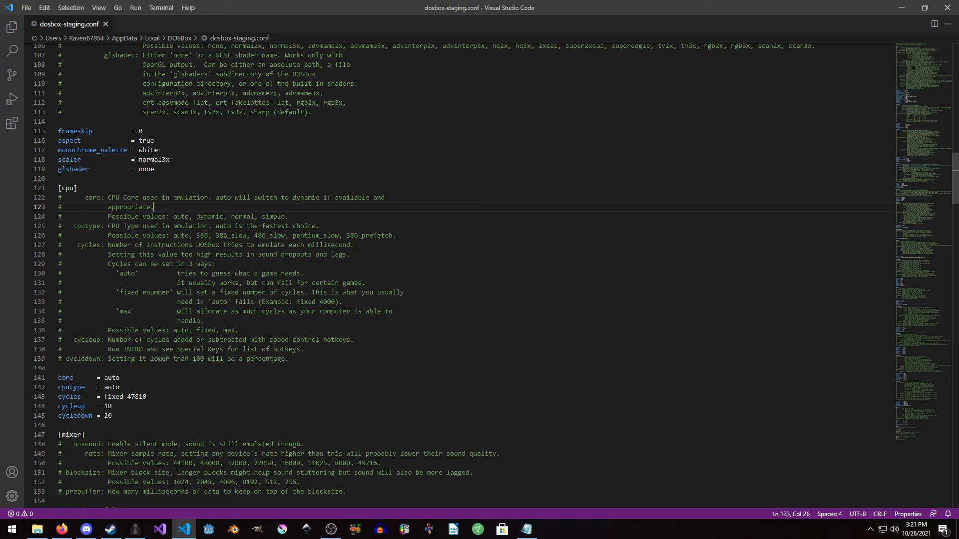
scroll(down, 3)
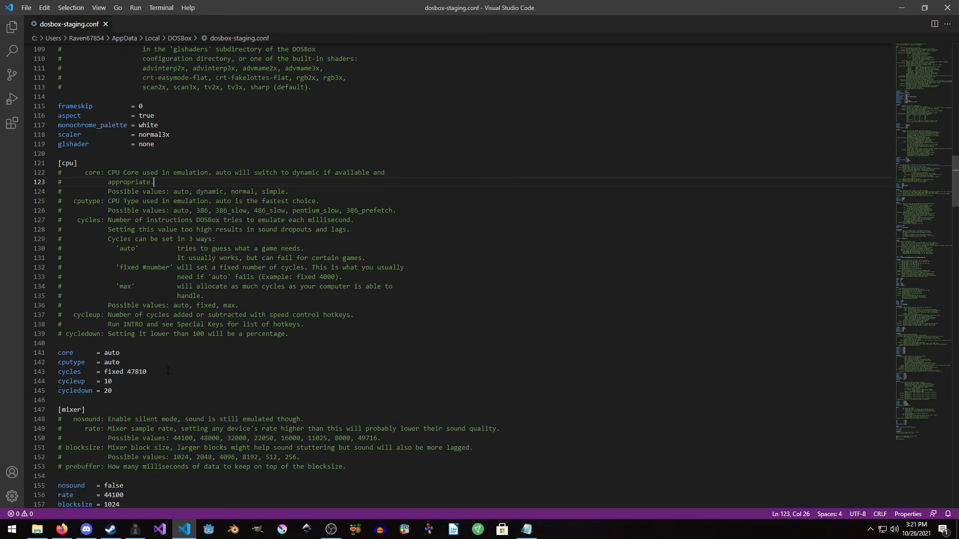
scroll(down, 3)
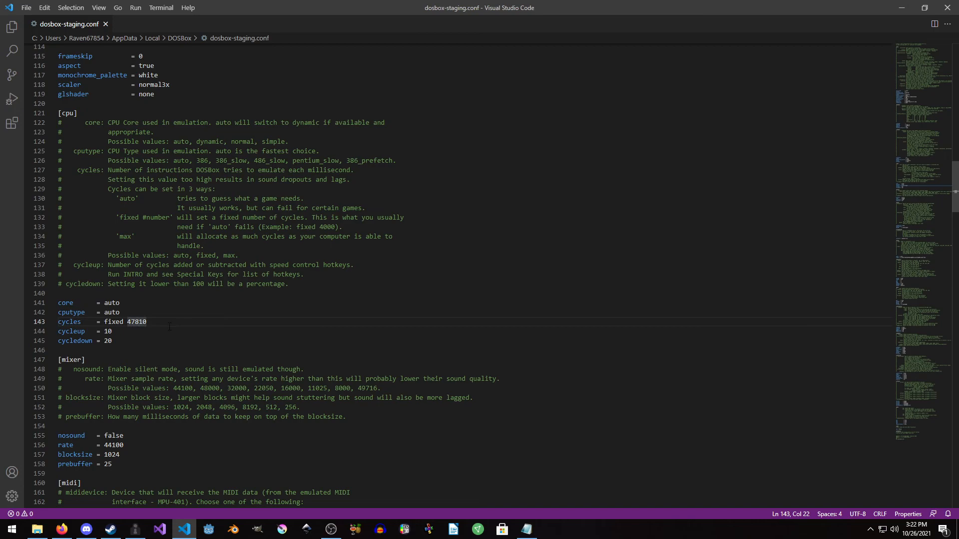
Scroll to the [autoexec] section and place the cursor after its comment lines.
scroll(down, 3)
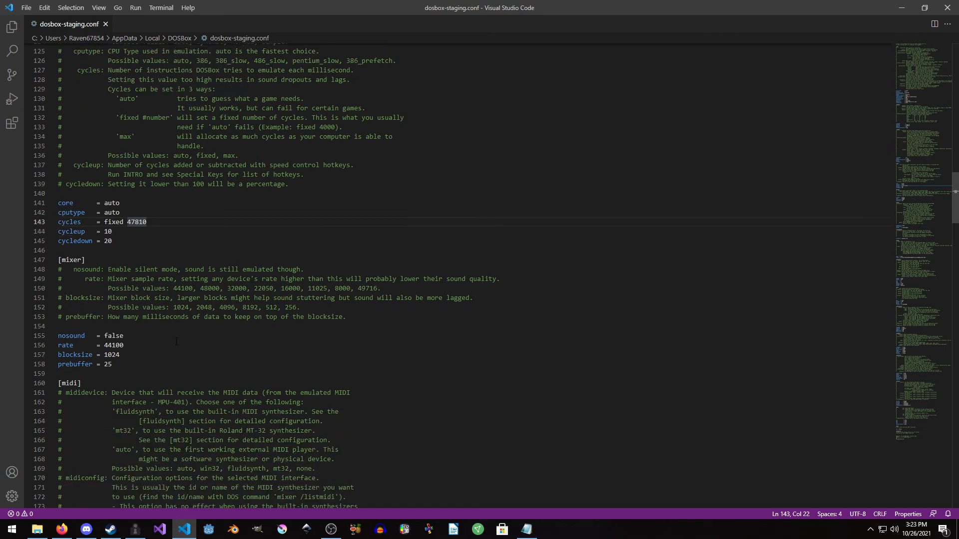
scroll(down, 3)
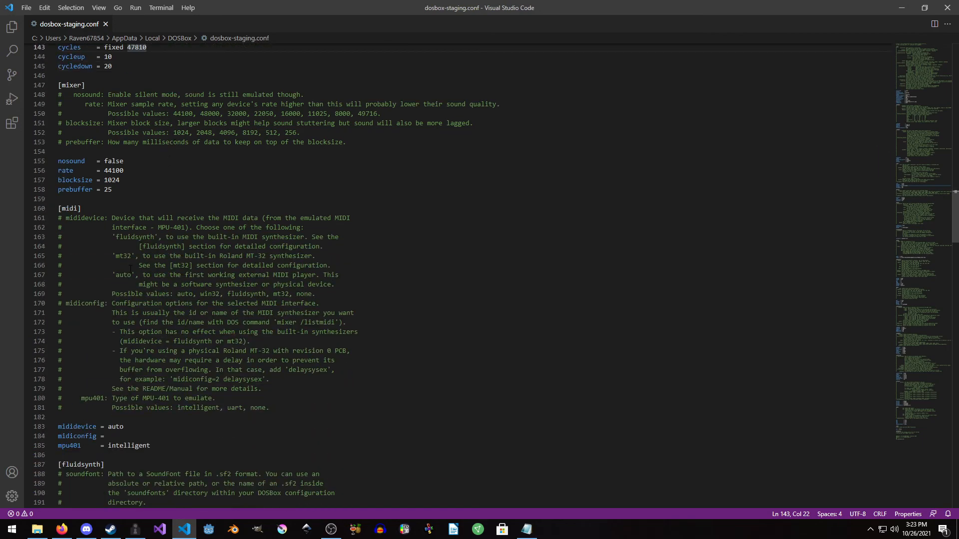
scroll(down, 3)
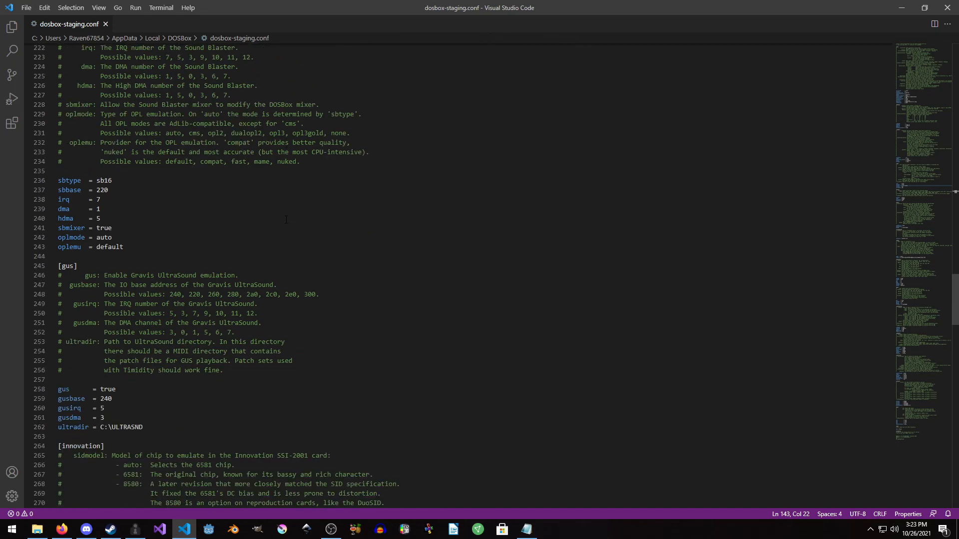
scroll(down, 3)
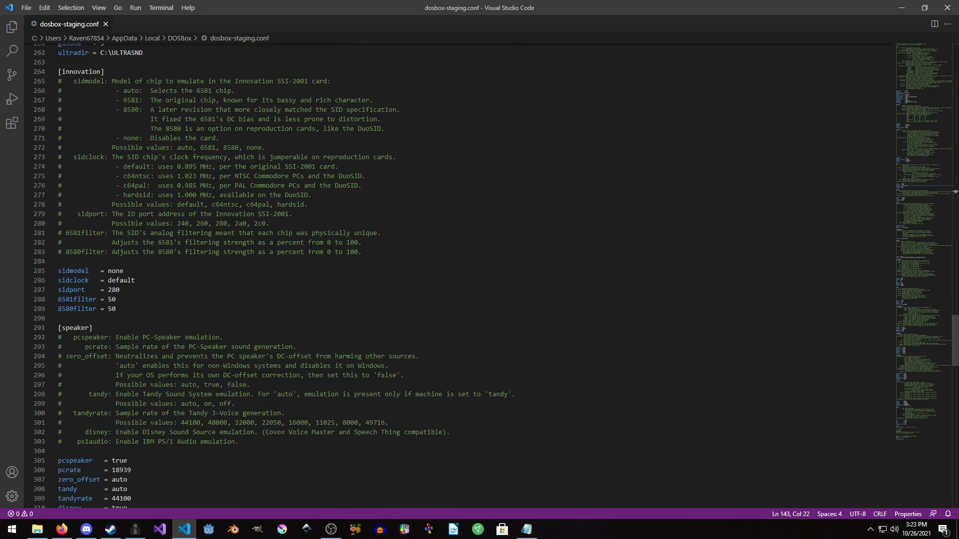
scroll(down, 3)
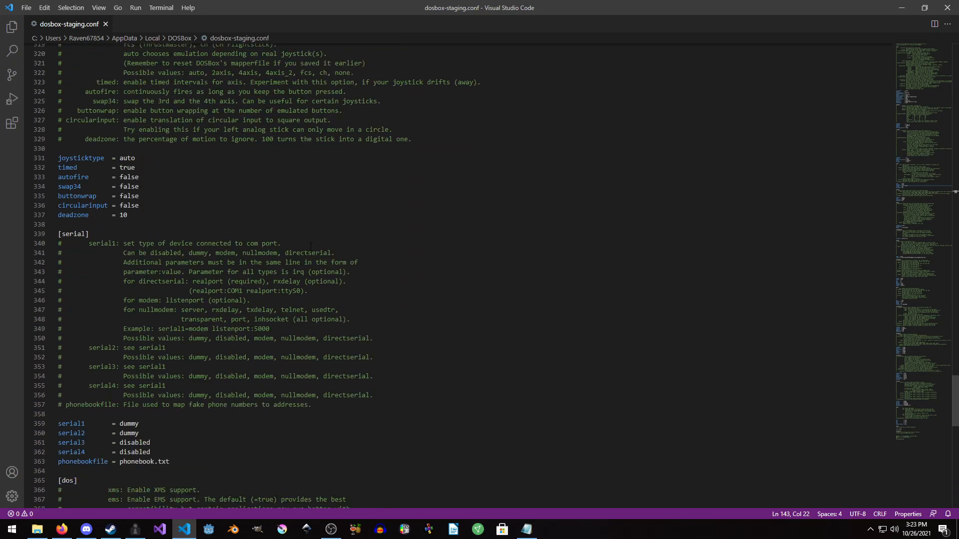
scroll(down, 3)
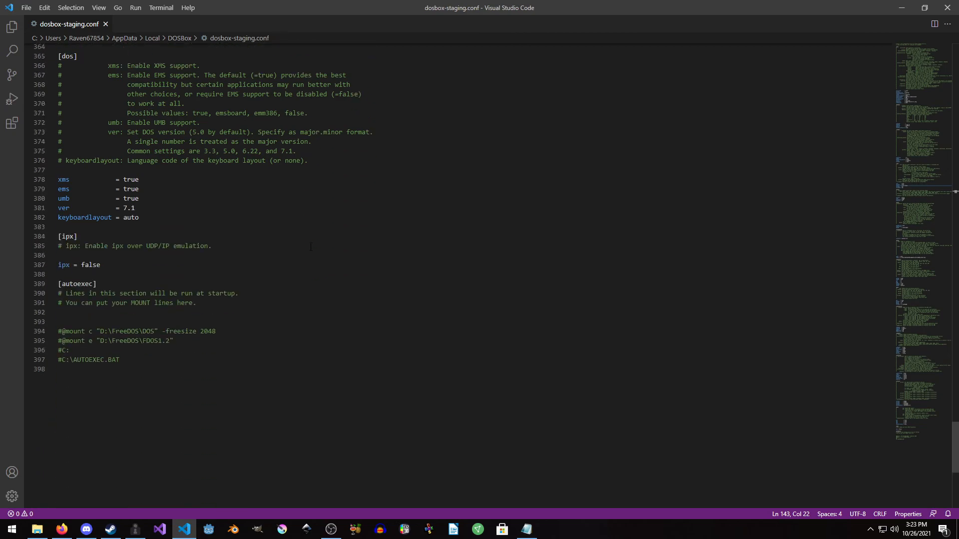
click(61, 312)
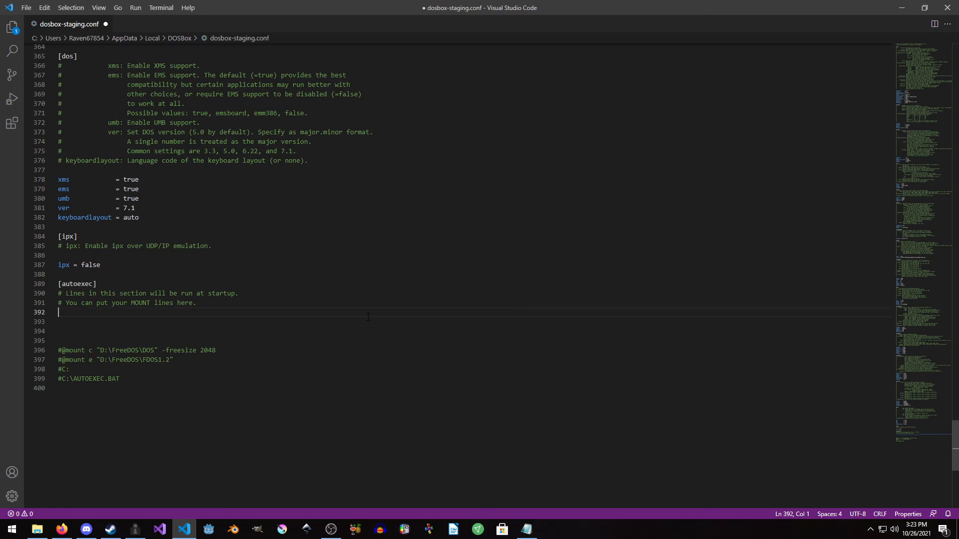
key(enter)
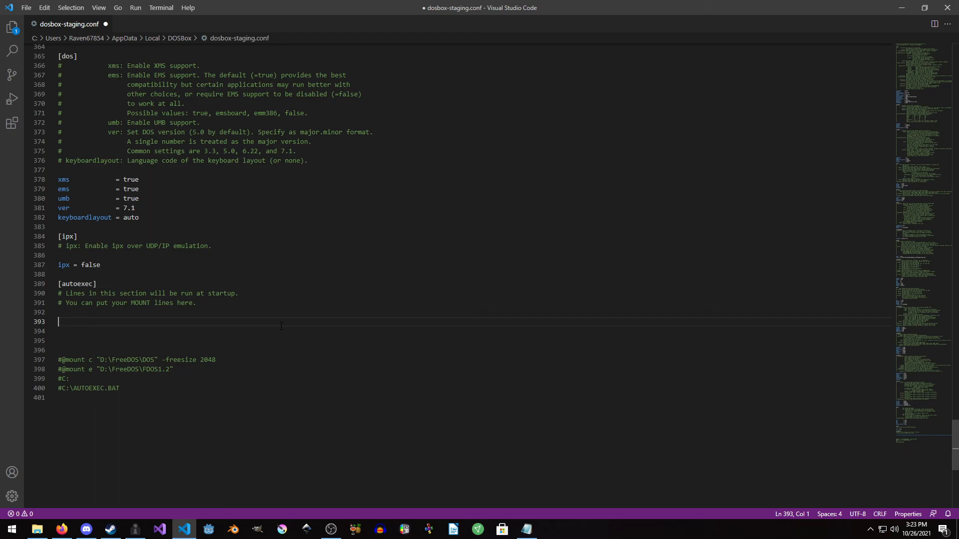
text(@mount c "D)
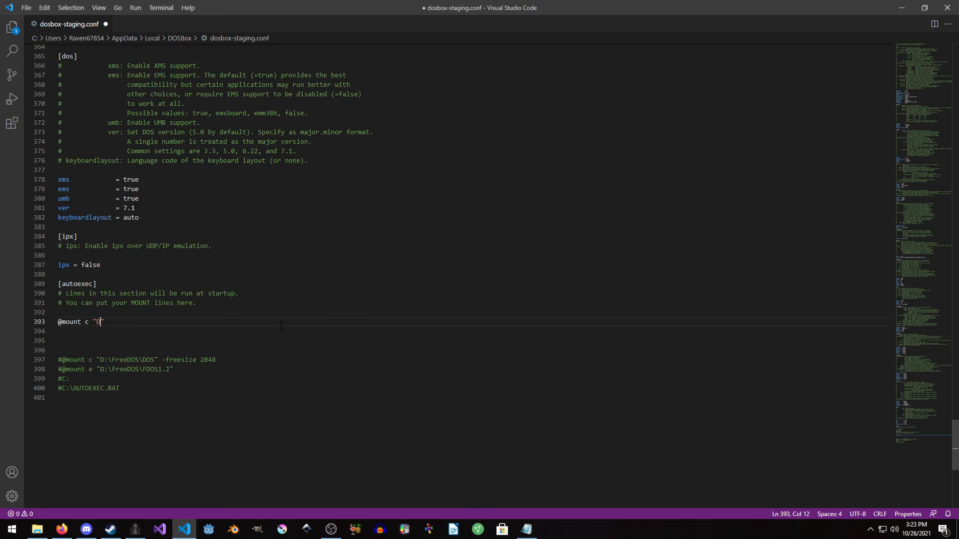
text(:\FreeDOS\YTDOS)
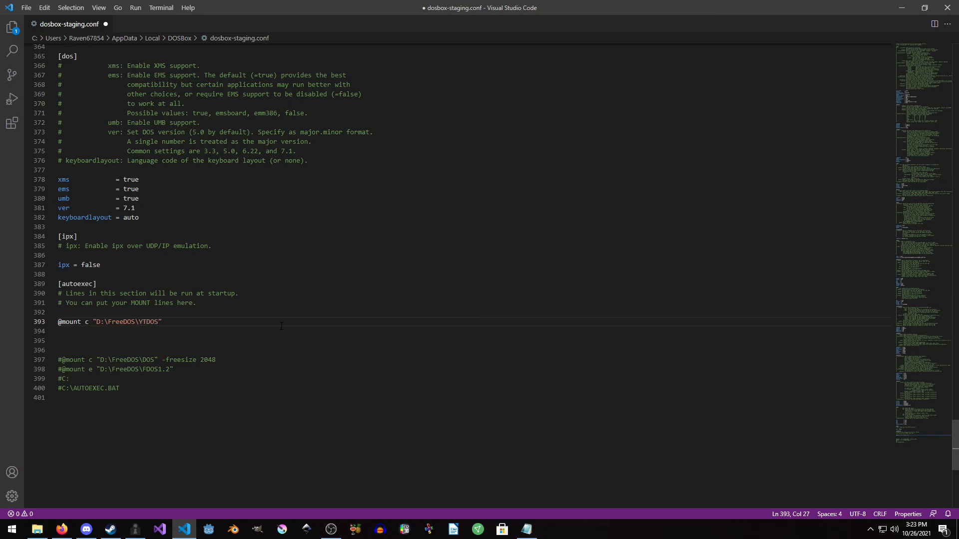
click(161, 322)
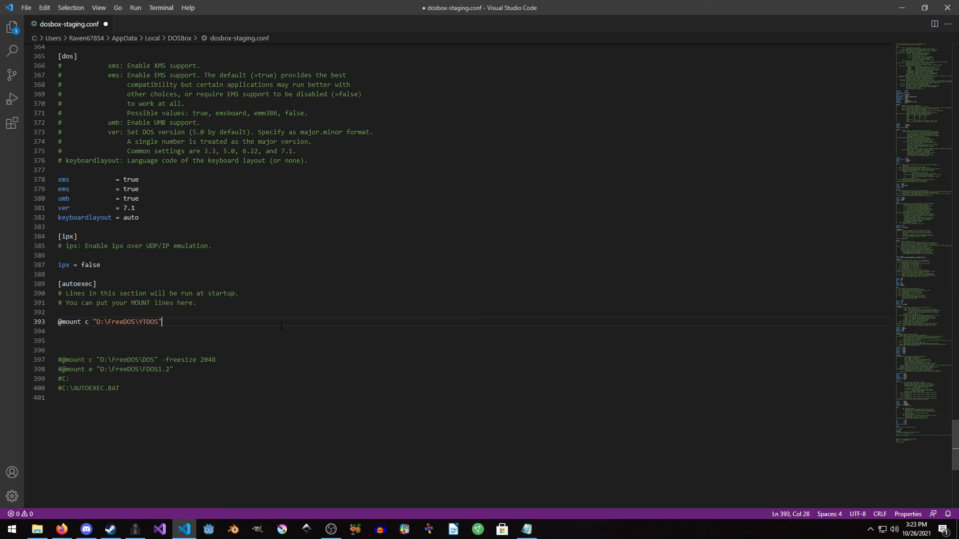
text(-freesize 2048)
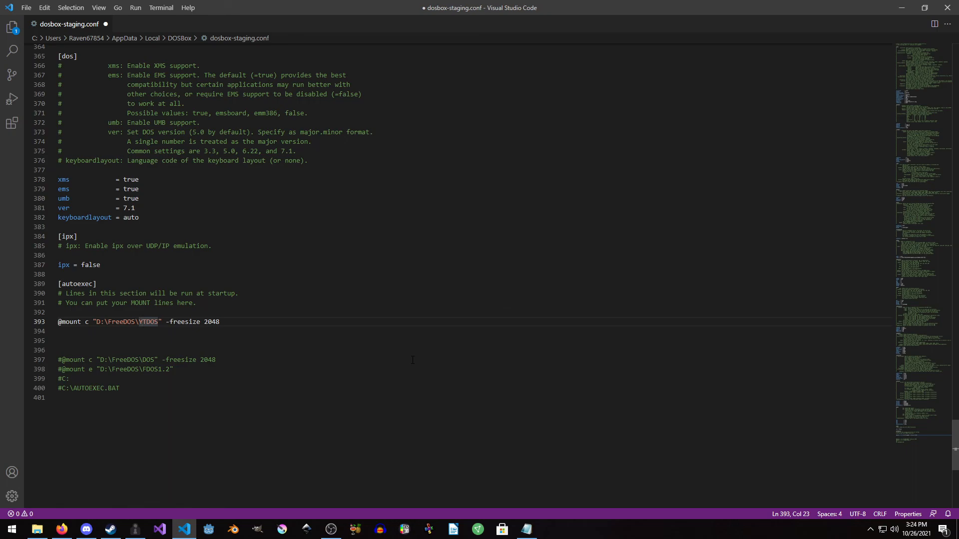
Move the cursor to the end of the drive C mount line.
click(57, 331)
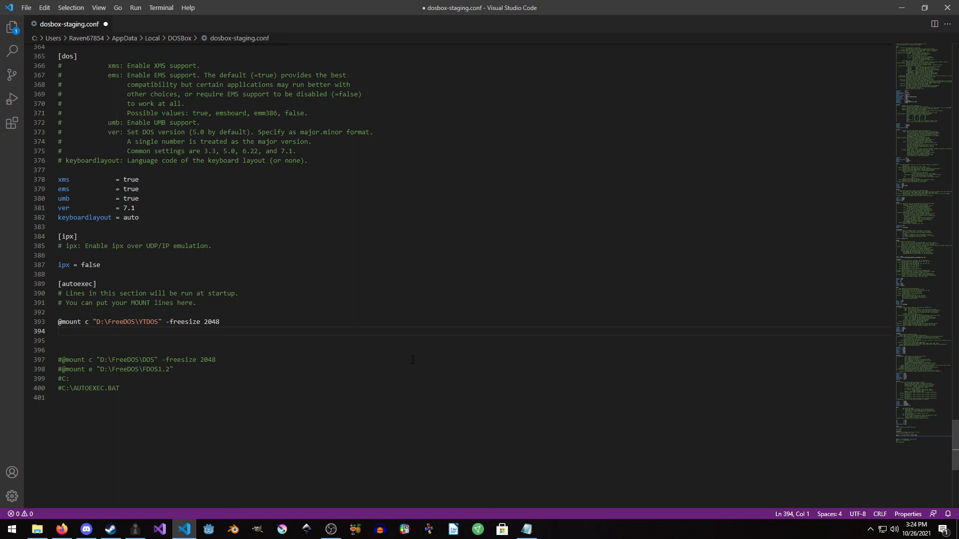
text(@mount)
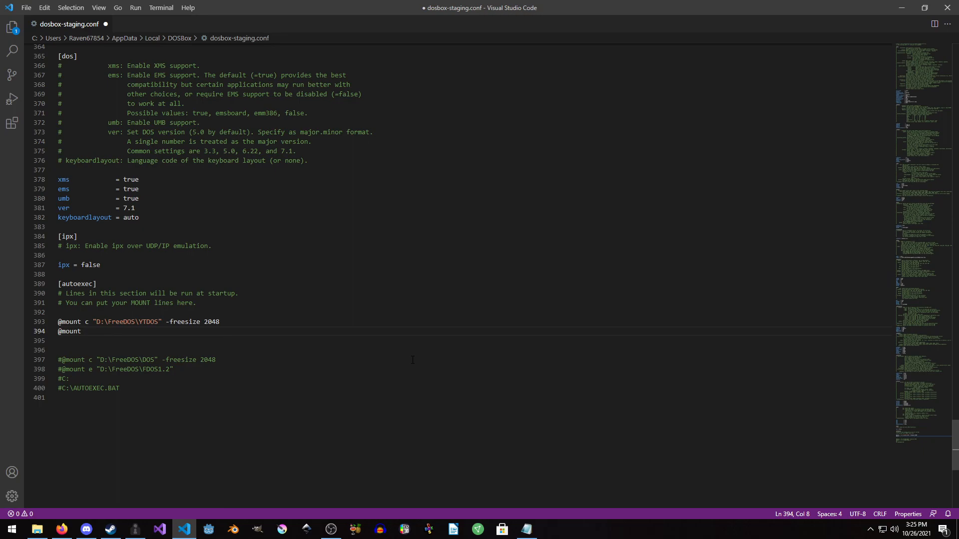
text(e "D")
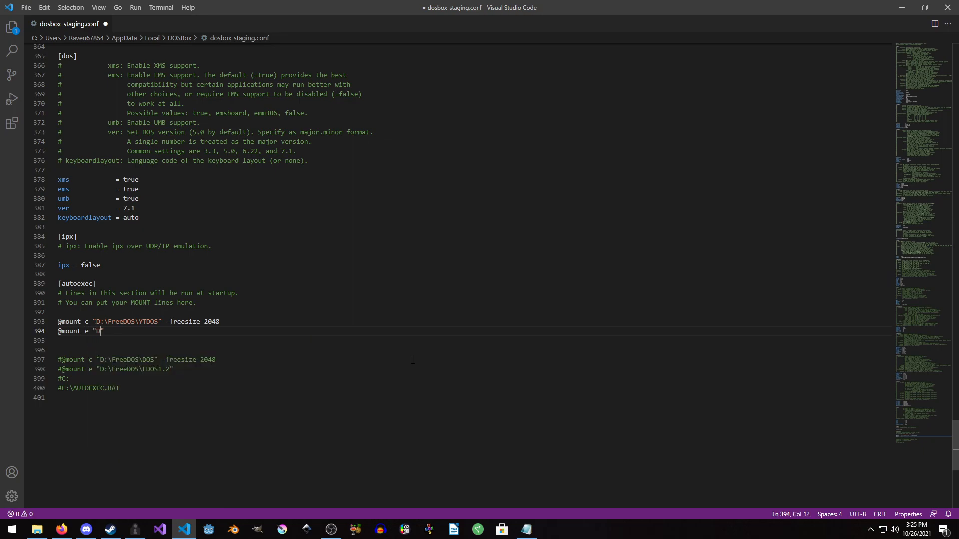
text(:)
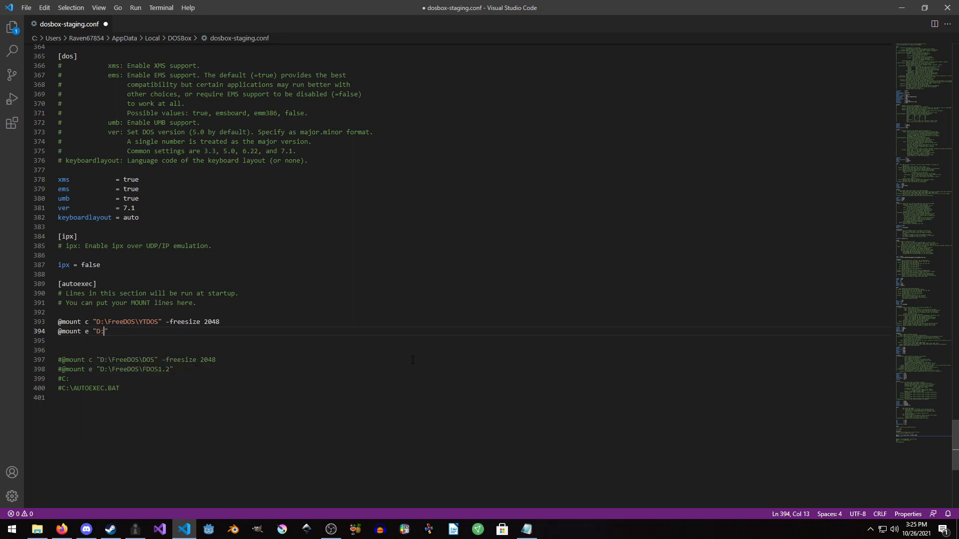
text(FreeDOS)
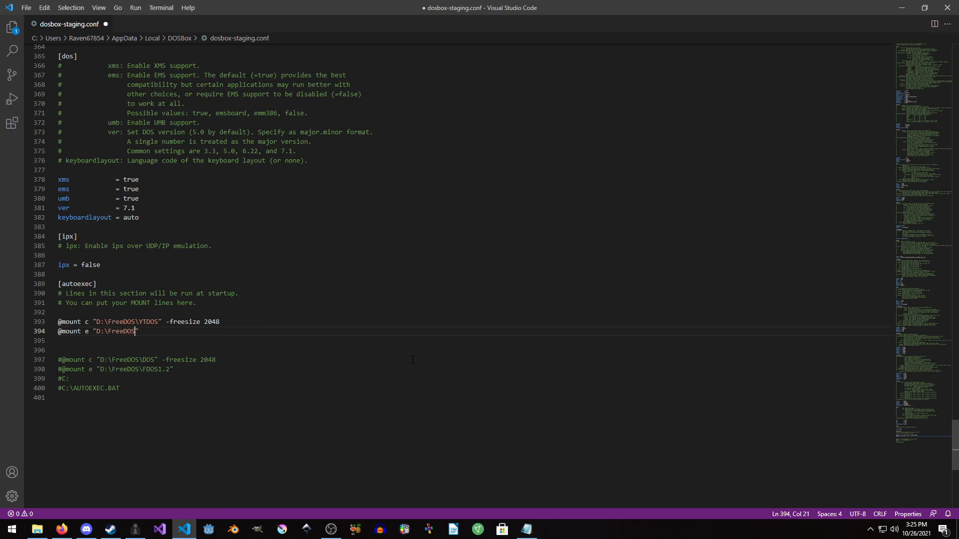
text(\)
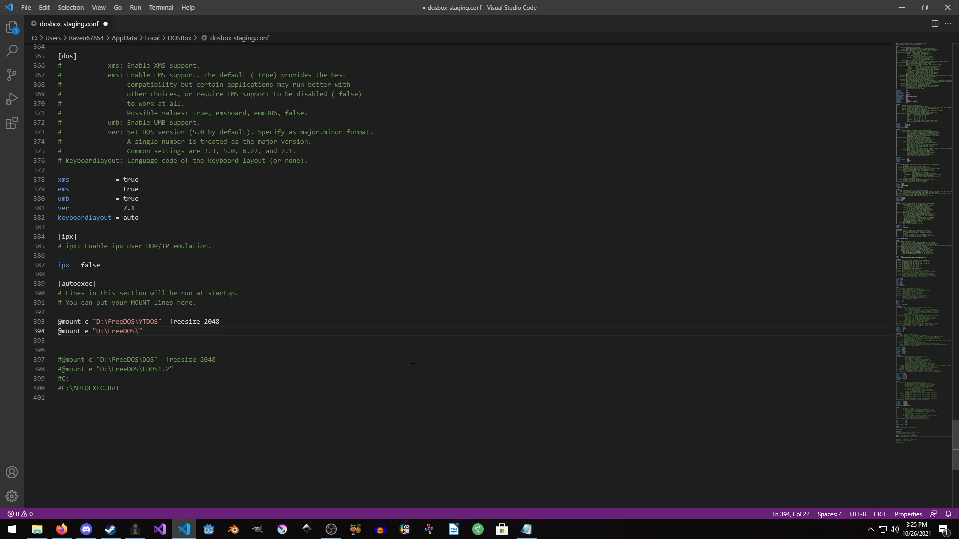
text(FDOS1.2)
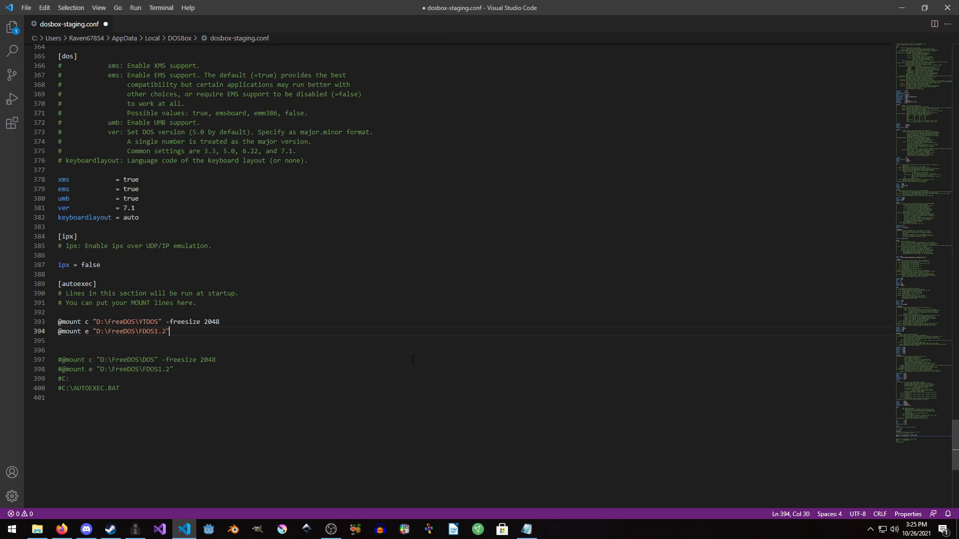
key(Enter)
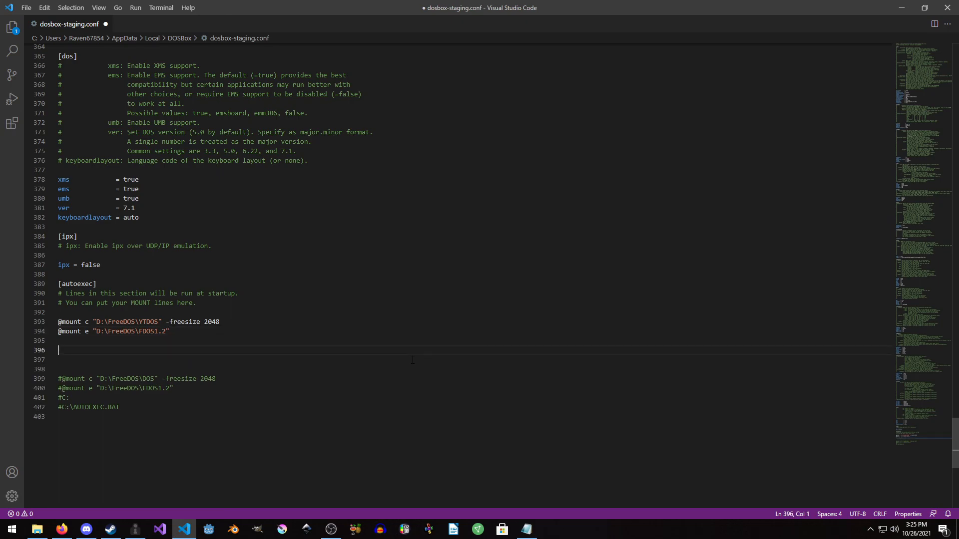
Add the startup lines C: and C:\AUTOEXEC.BAT below the mount commands.
text(C:)
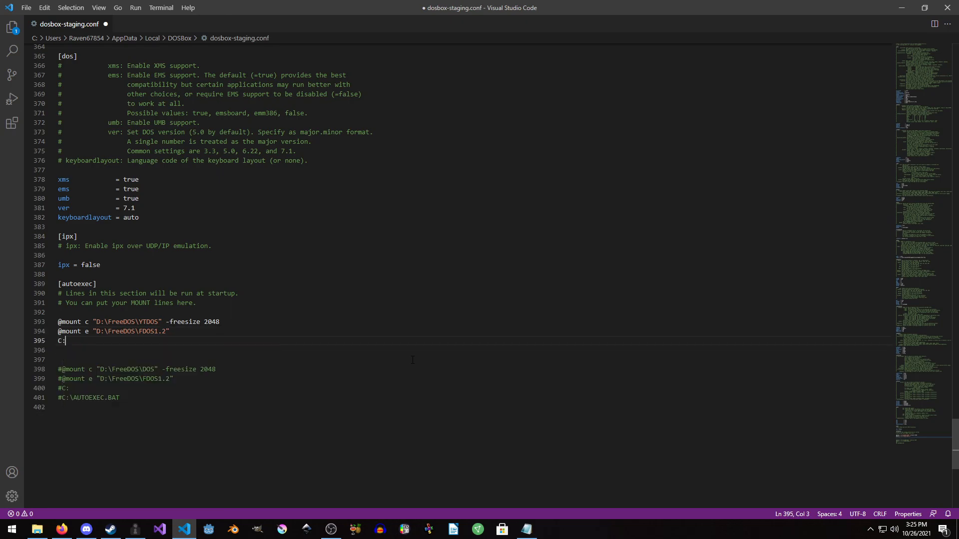
key(Enter)
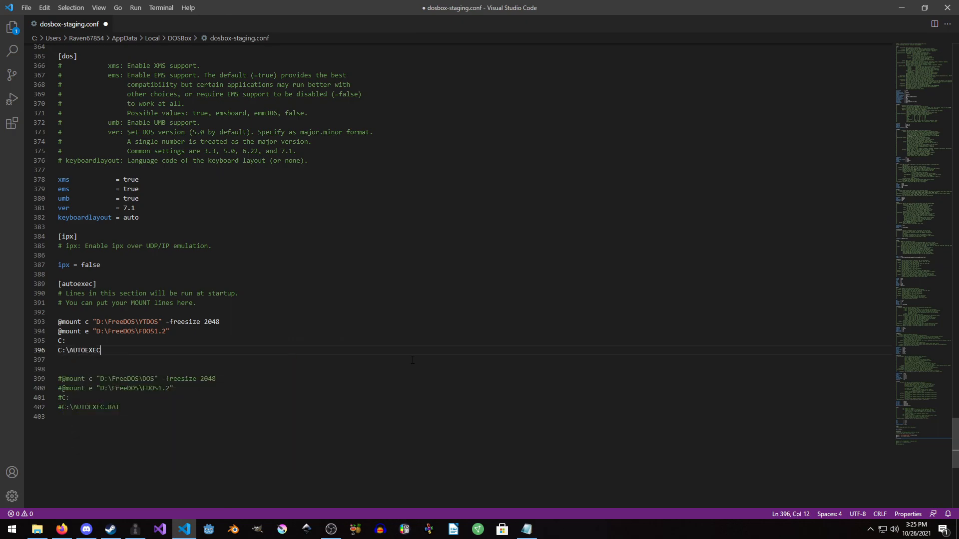
text(.BAT)
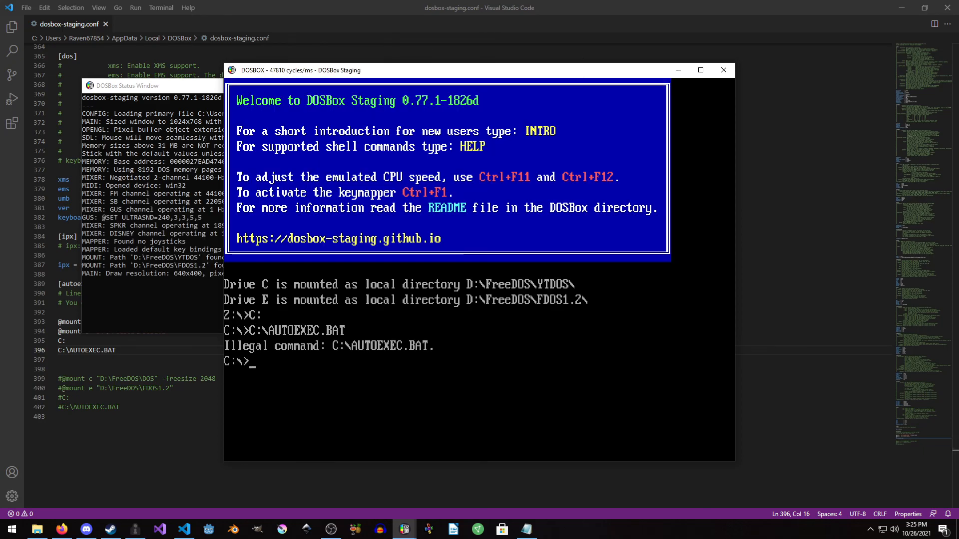
mouse_move(578, 73)
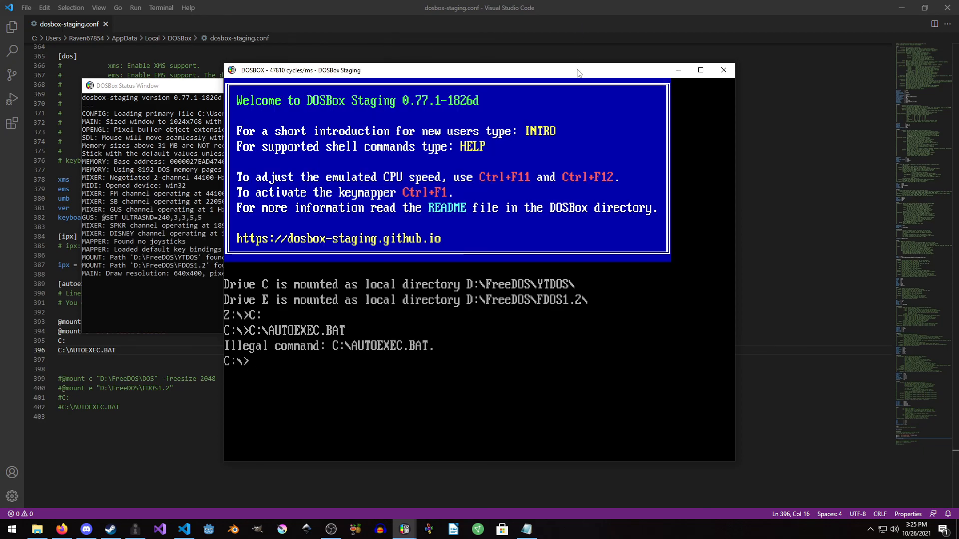
Focus the DOSBox Staging window so the FreeDOS installer accepts input.
click(700, 70)
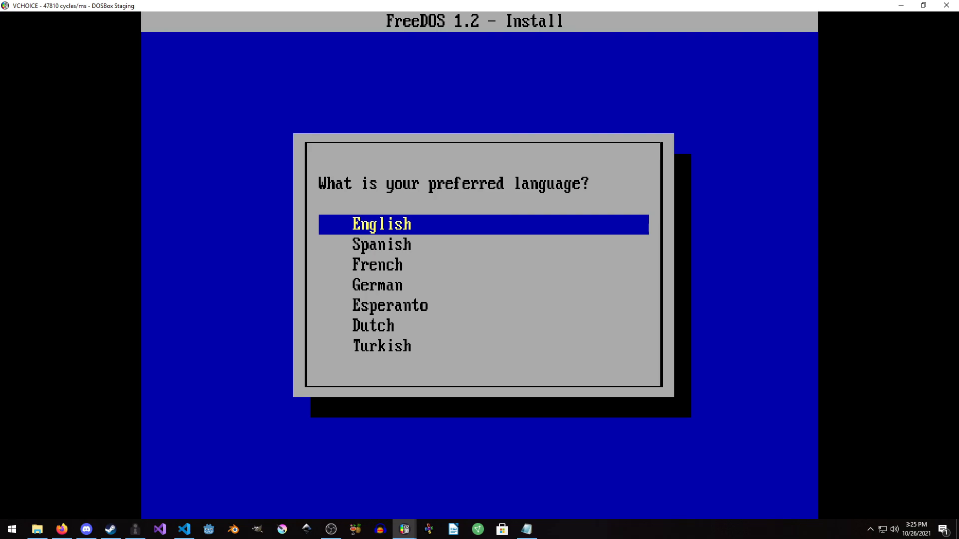
Install FreeDOS 1.2 in English with the Full installation package set.
key(Return)
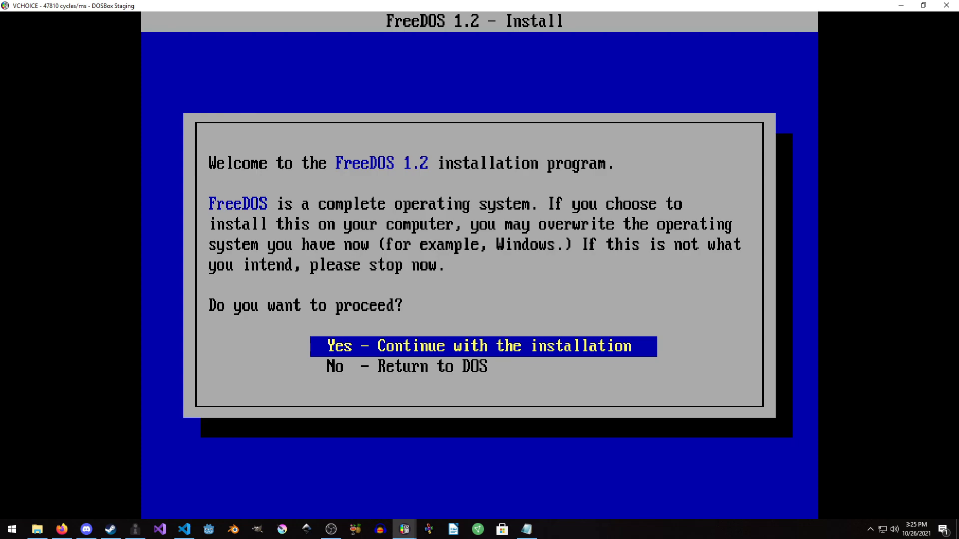
key(Return)
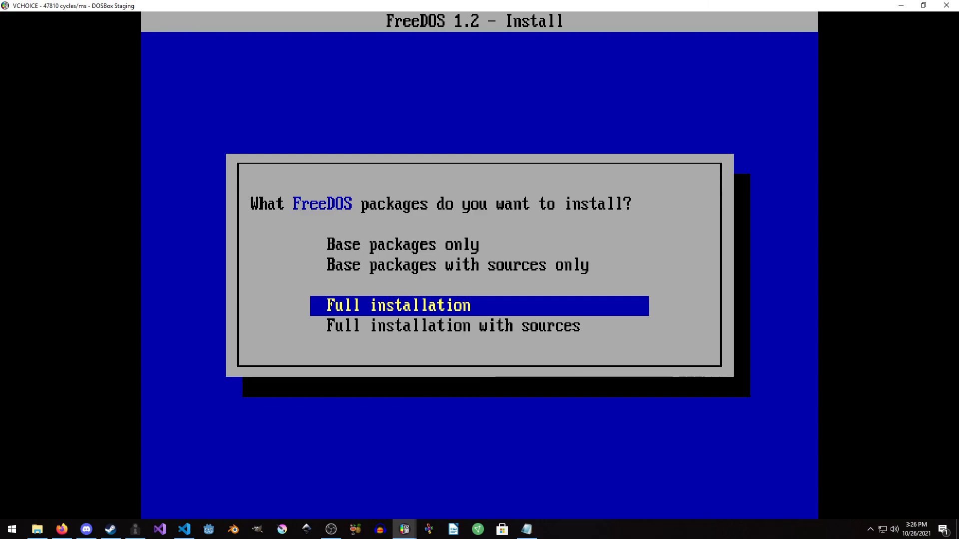
key(Return)
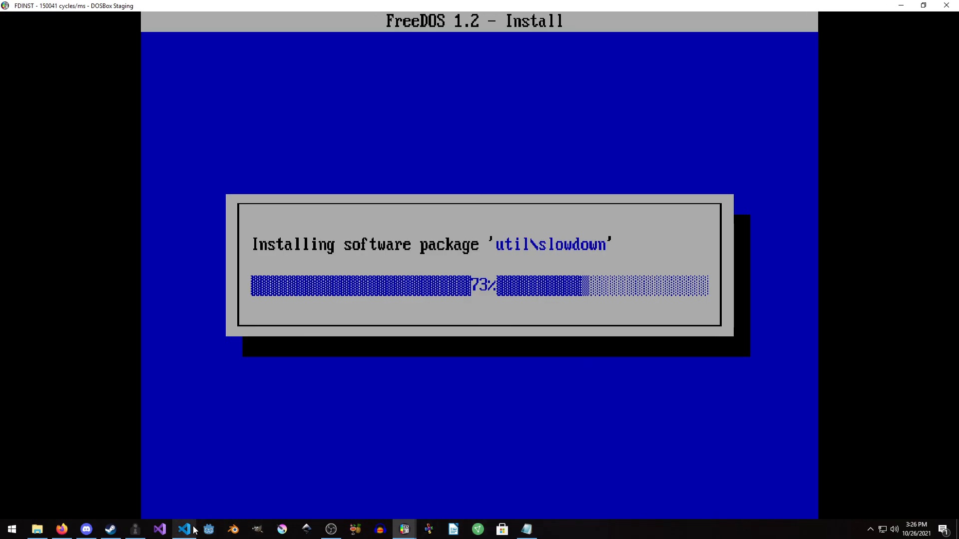
click(182, 529)
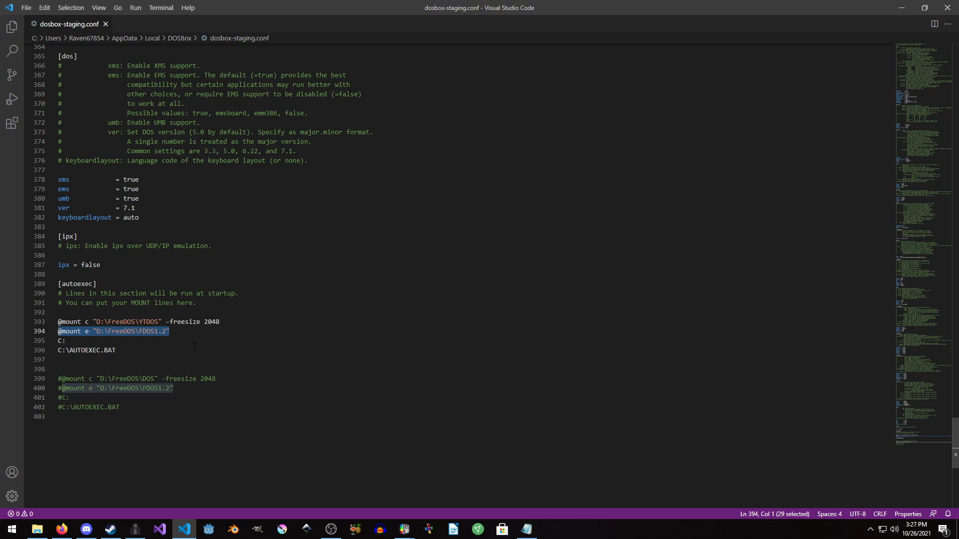
mouse_move(183, 529)
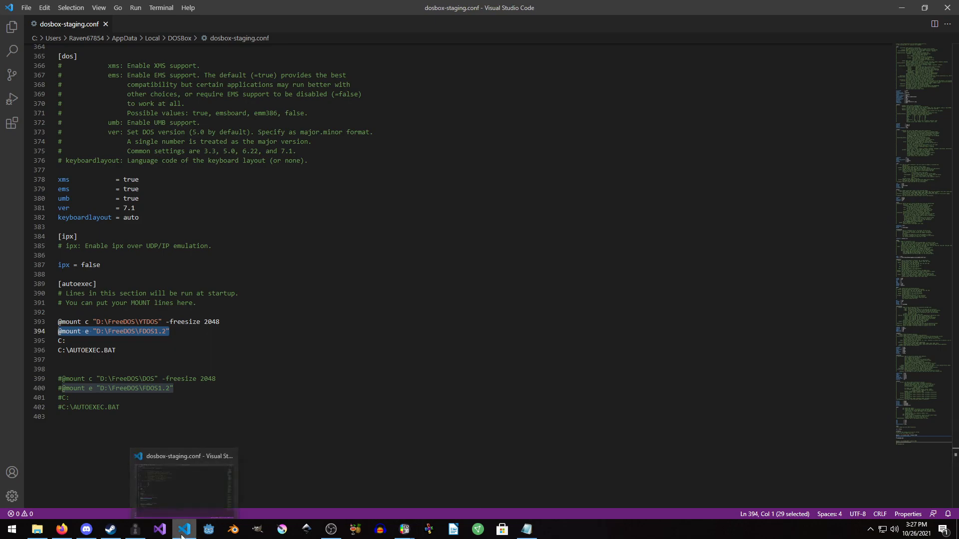
Minimize Visual Studio Code to bring DOSBox Staging back at the E:\> prompt.
click(404, 529)
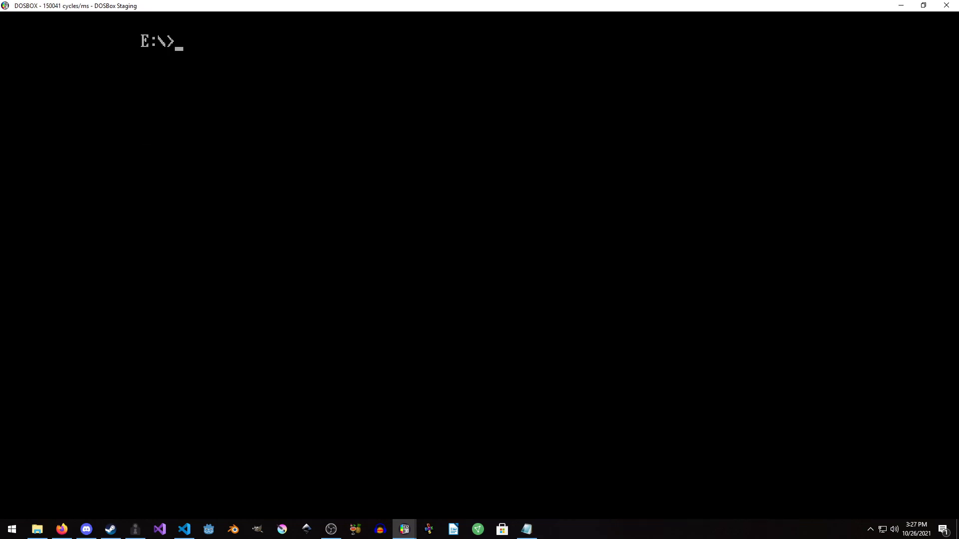
mouse_move(949, 5)
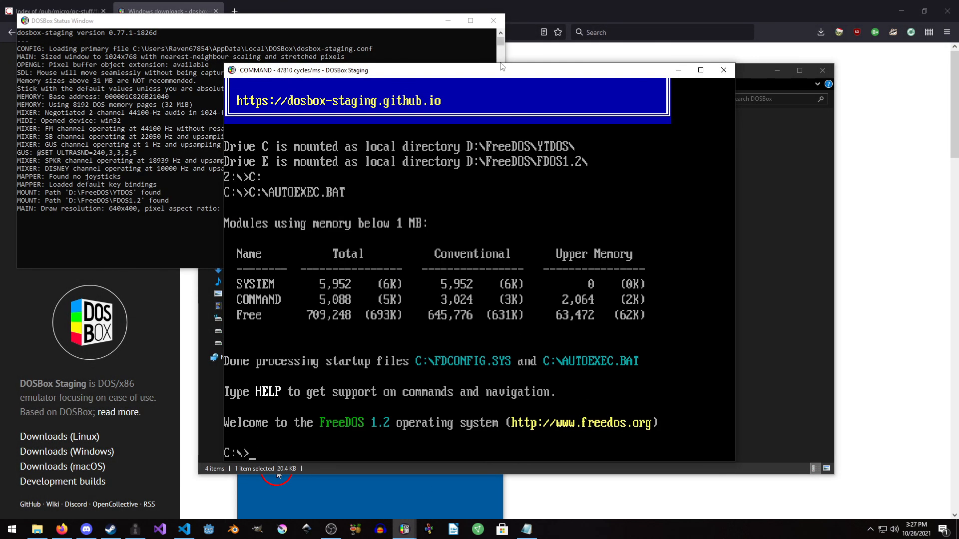
Focus the DOSBox Staging window with FreeDOS 1.2 booted from drive C.
click(699, 70)
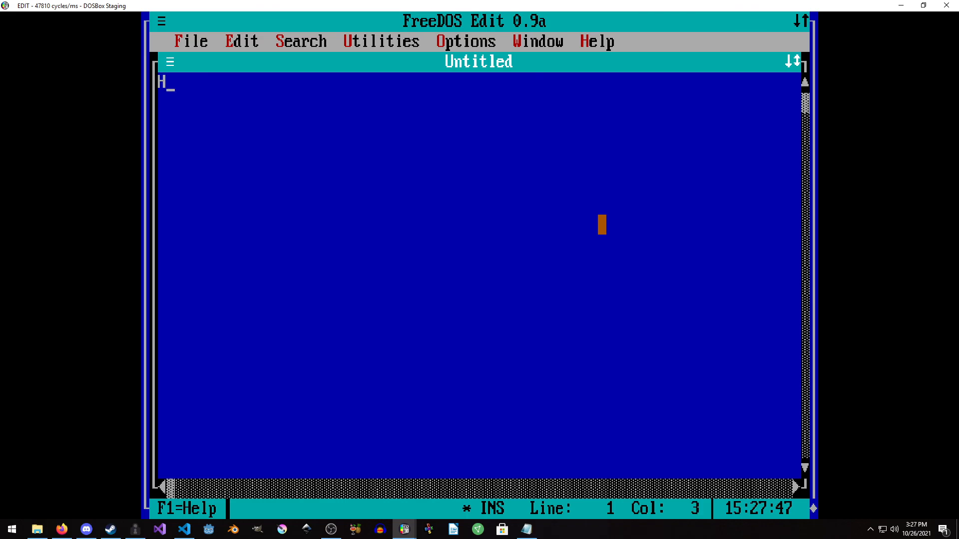
Type 'Hello FreeDOS!' in FreeDOS Edit, then close it choosing No to saving.
text(ello Fr)
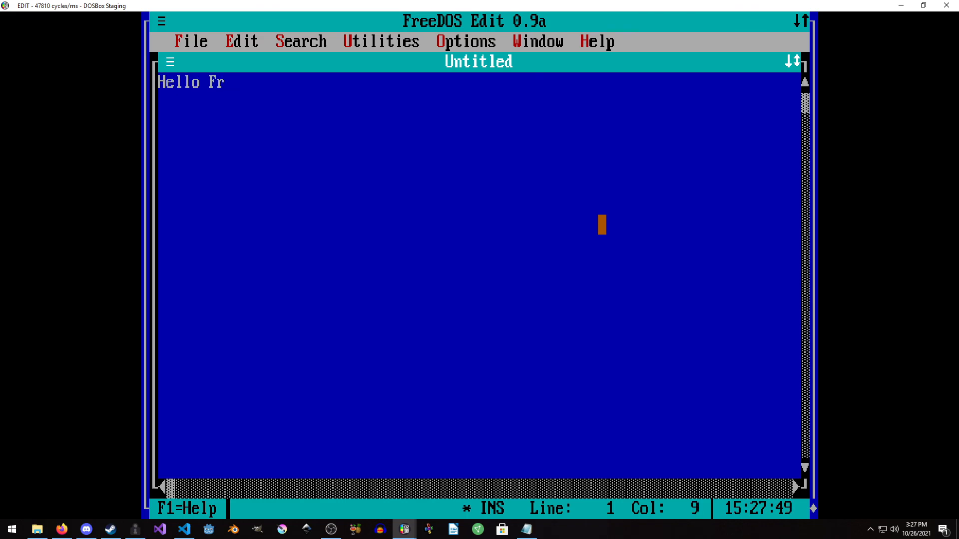
text(eeDOS!)
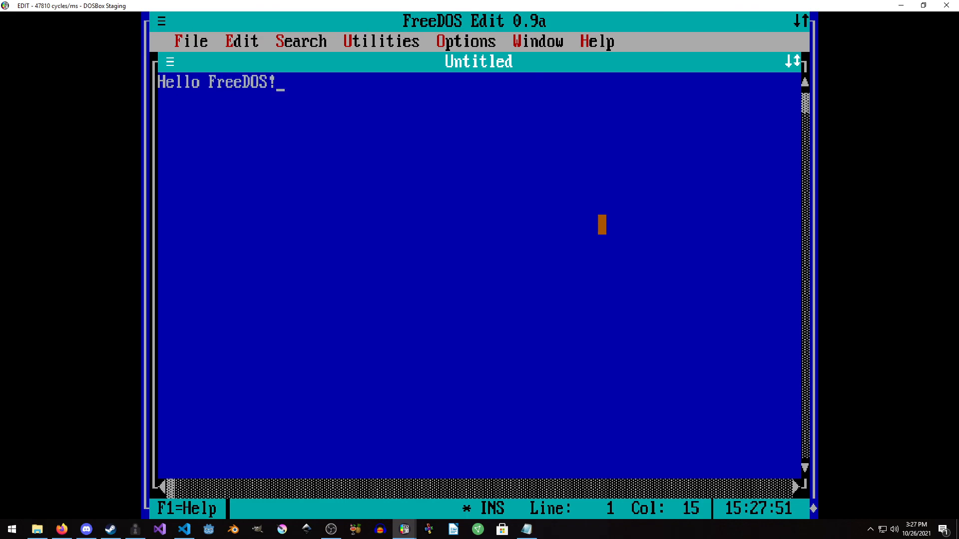
click(190, 41)
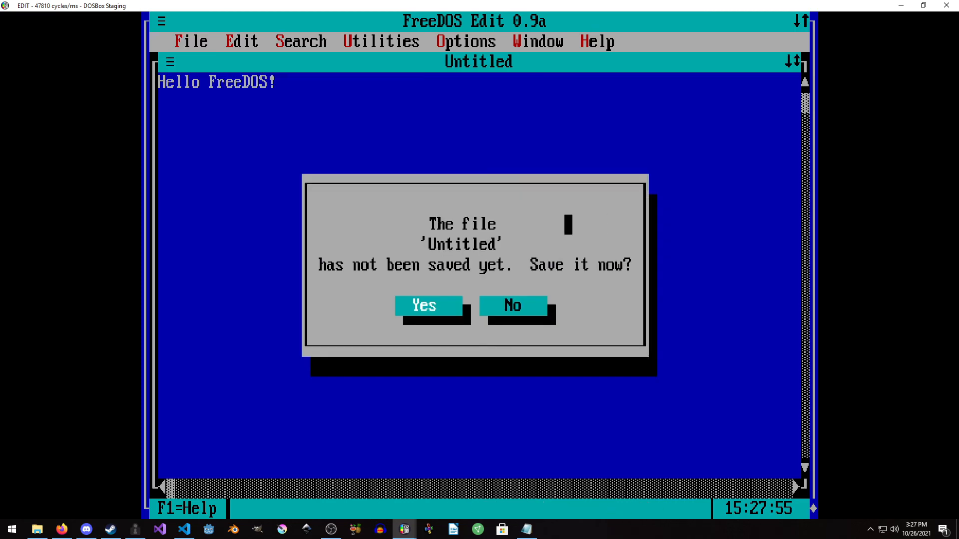
click(513, 305)
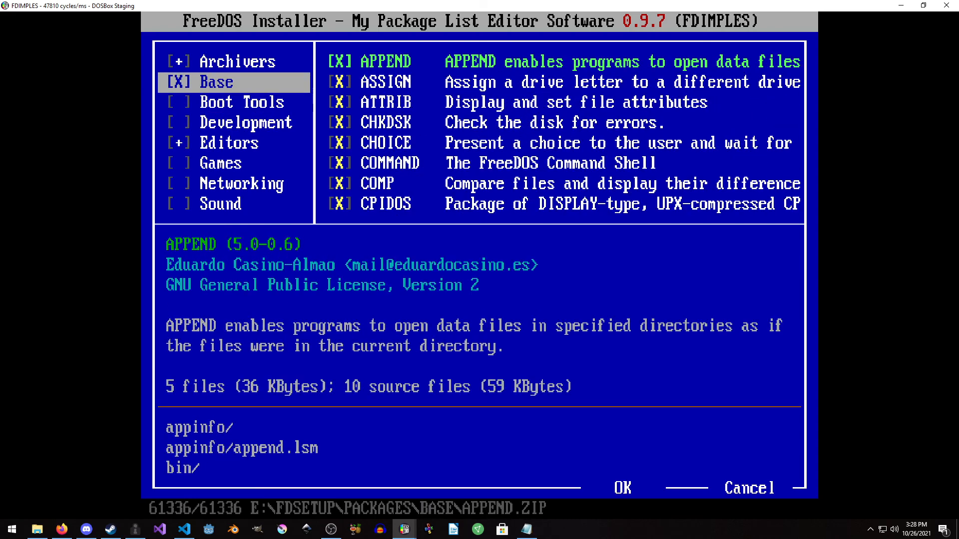
Browse FDIMPLES Development packages and view the DJGPP_FX (Flex) file list.
click(385, 61)
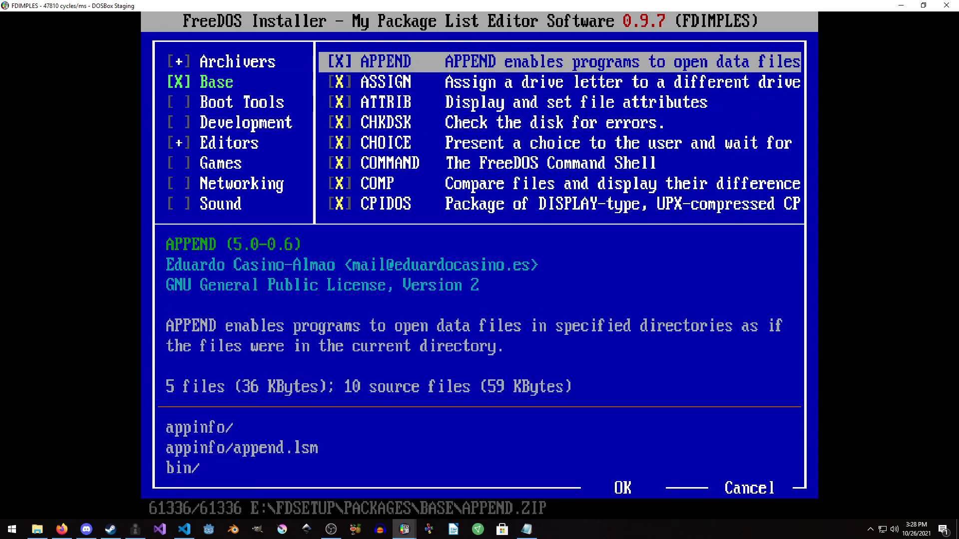
click(241, 102)
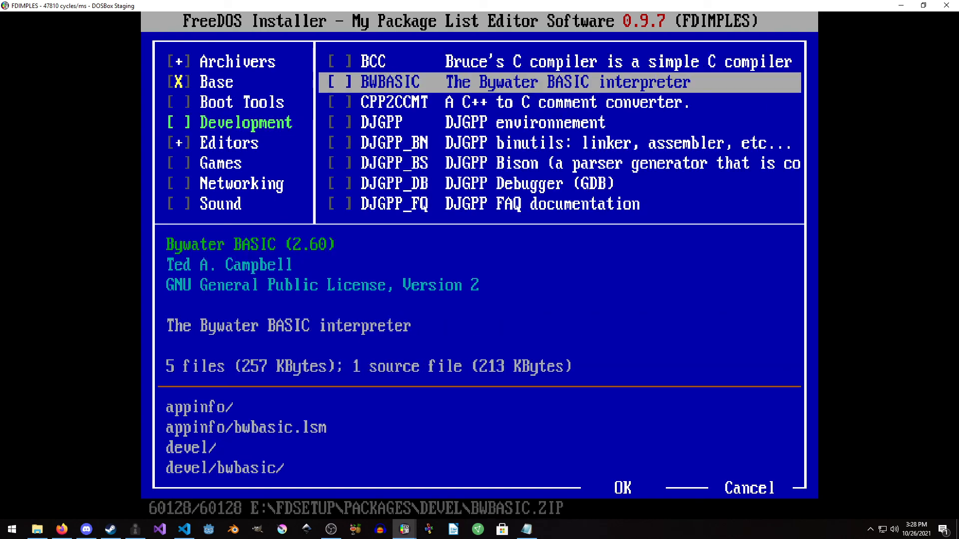
click(340, 82)
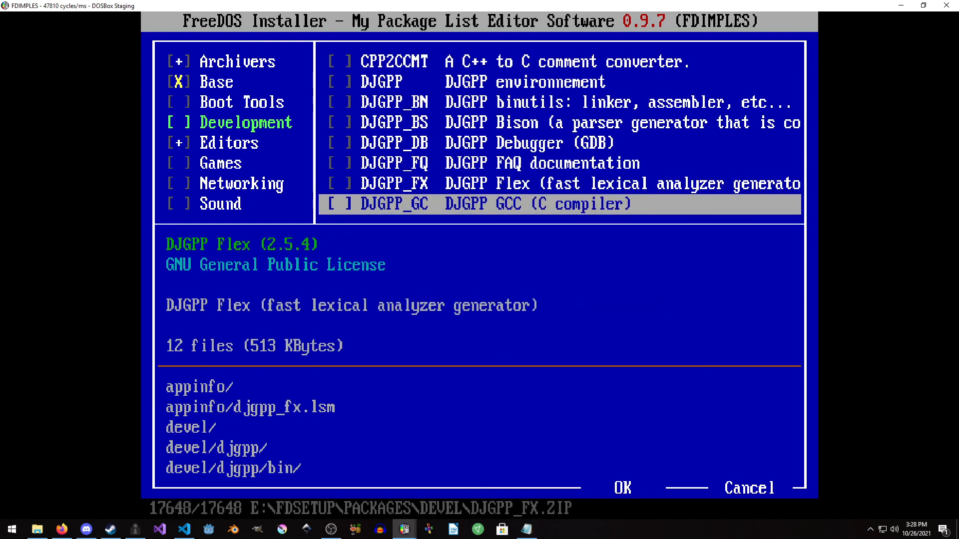
scroll(down, 3)
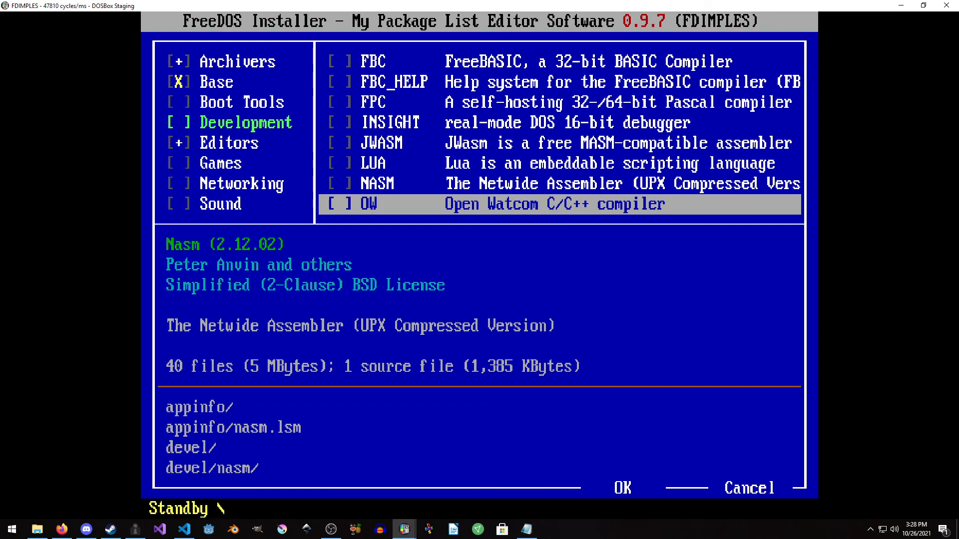
scroll(down, 3)
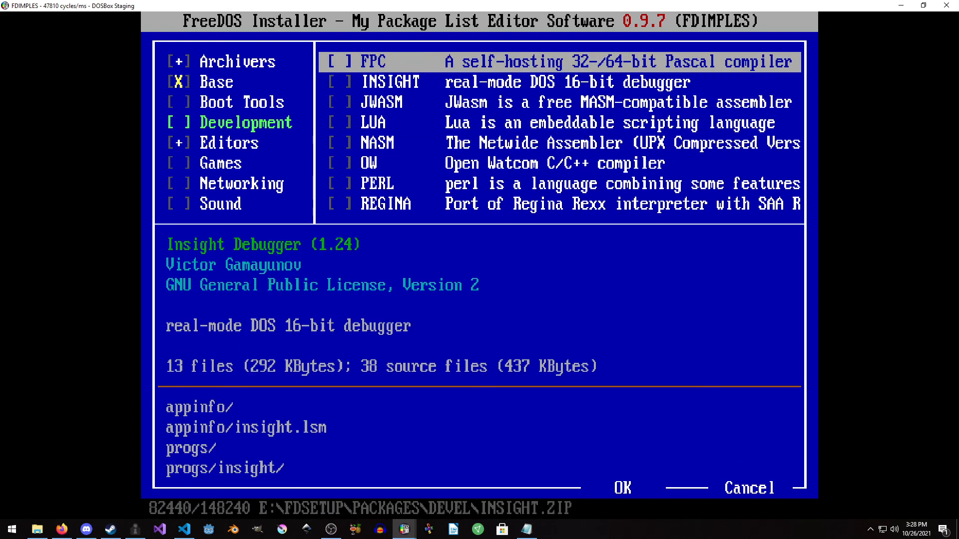
scroll(up, 3)
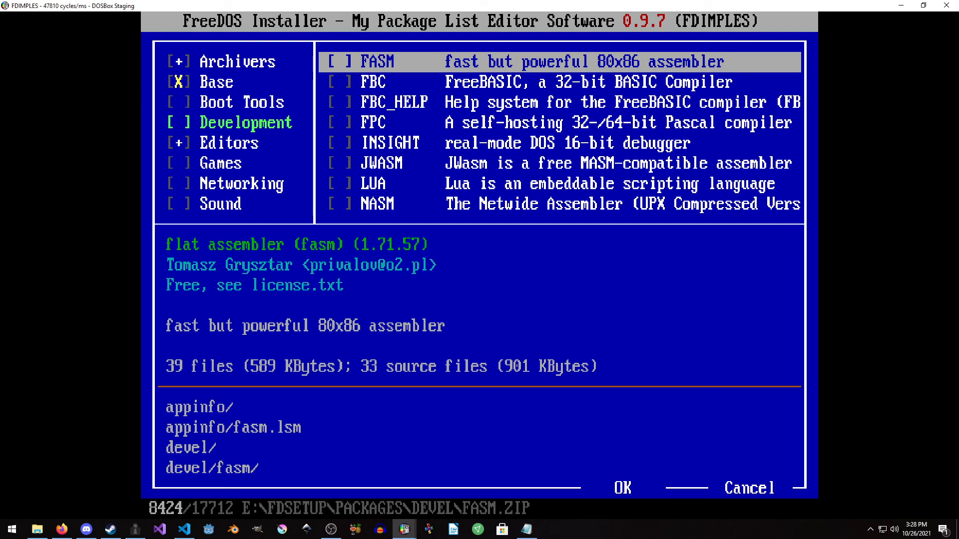
scroll(up, 3)
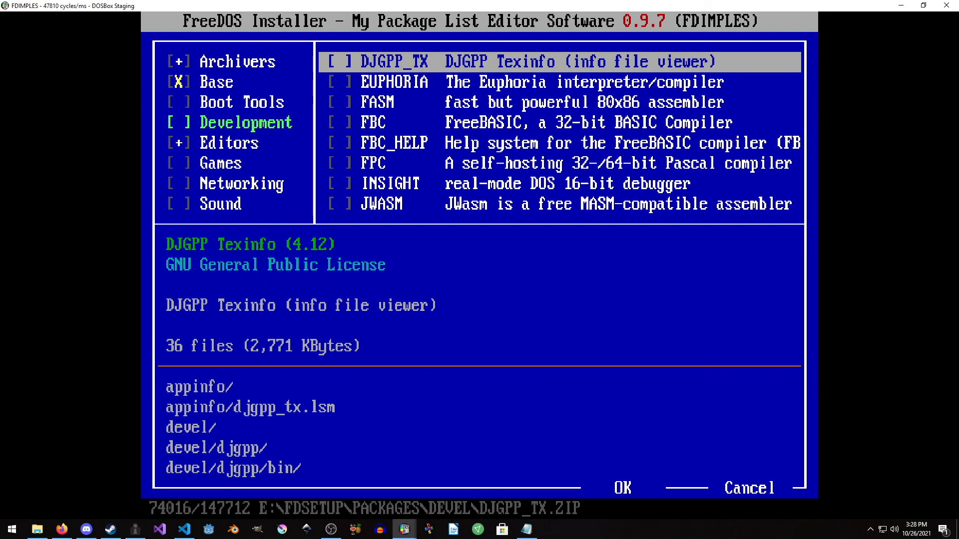
scroll(up, 3)
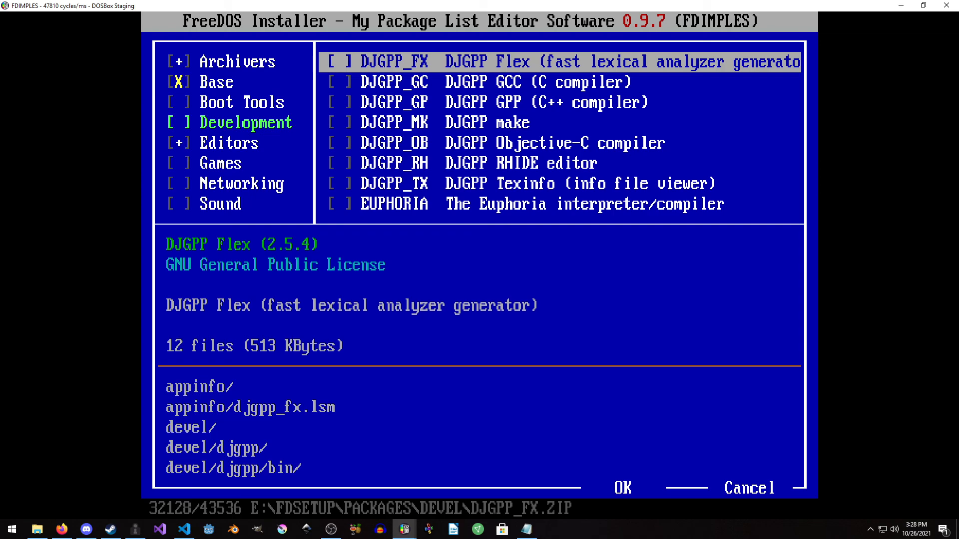
click(621, 488)
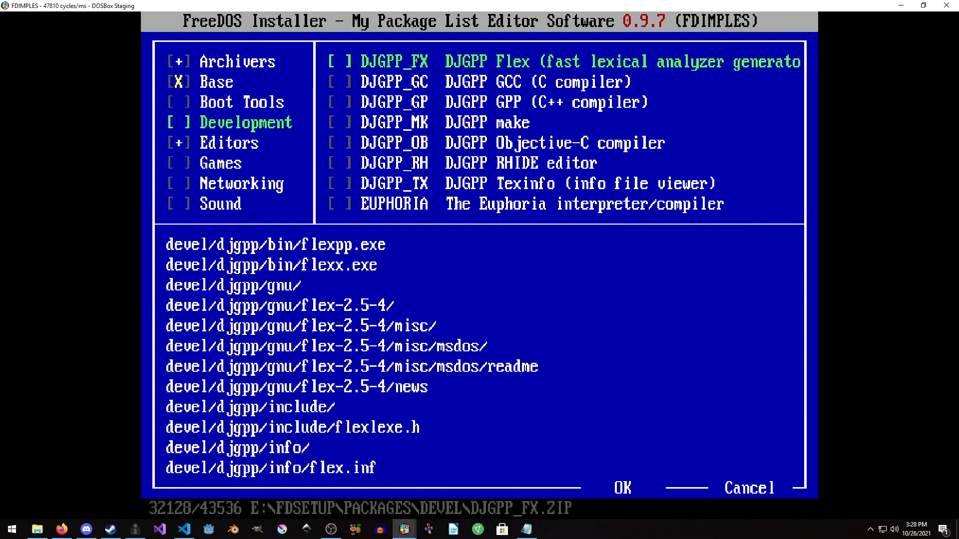
scroll(up, 3)
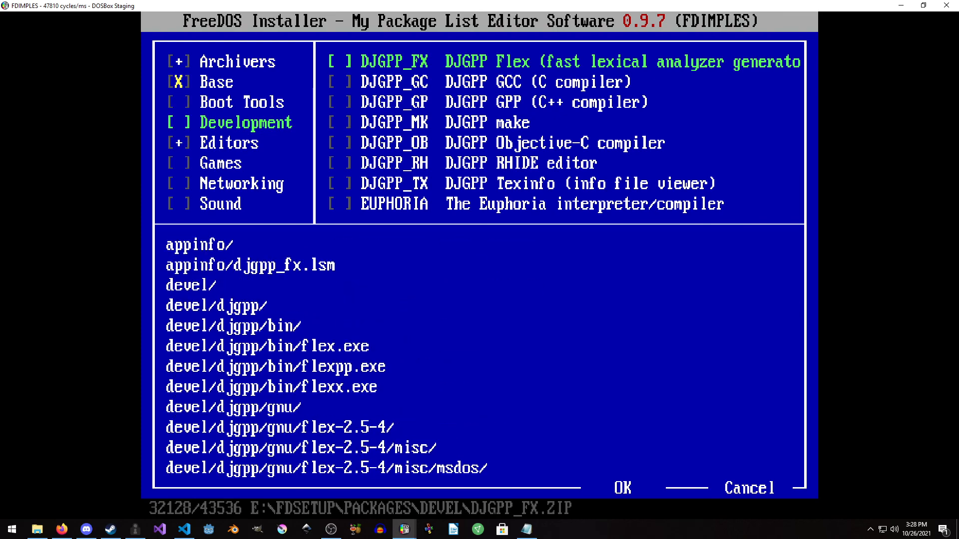